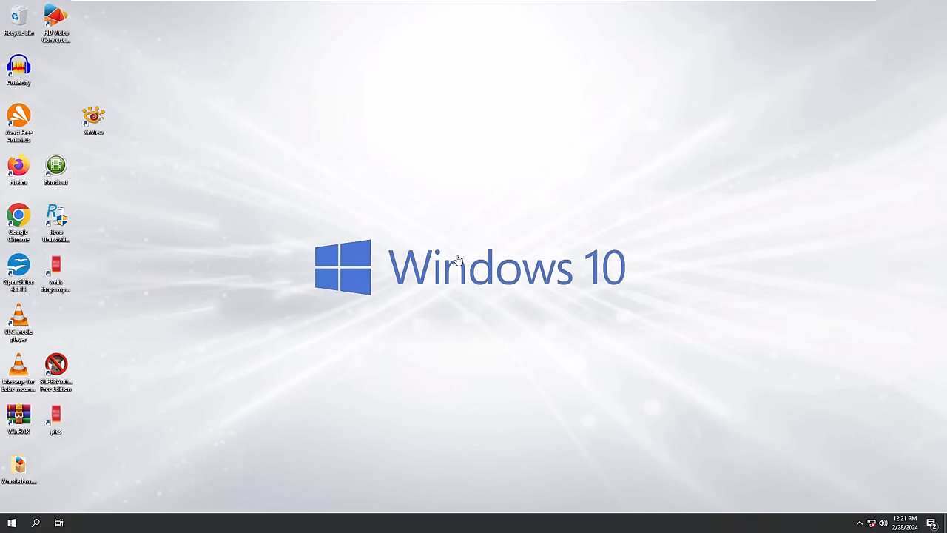
Launch System Configuration by running msconfig from the Run dialog.
text(msconfig)
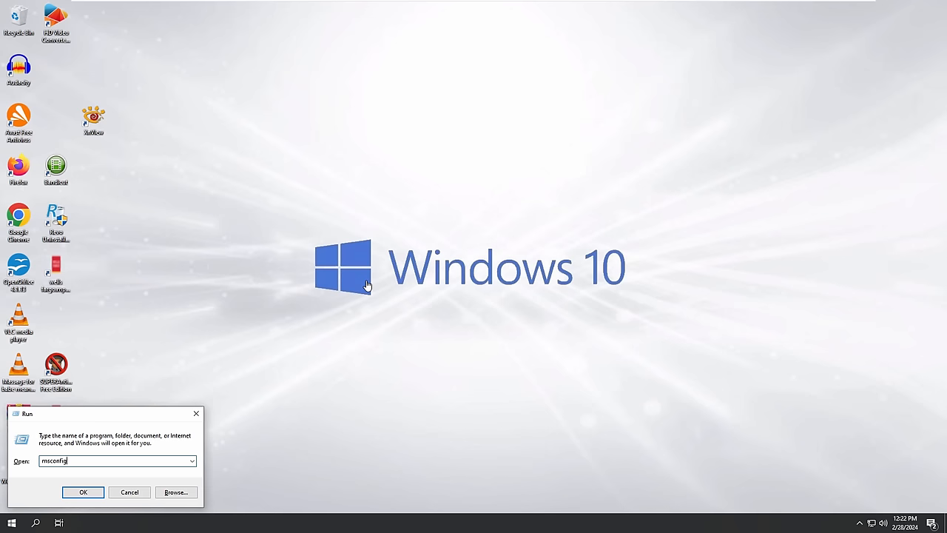
click(82, 491)
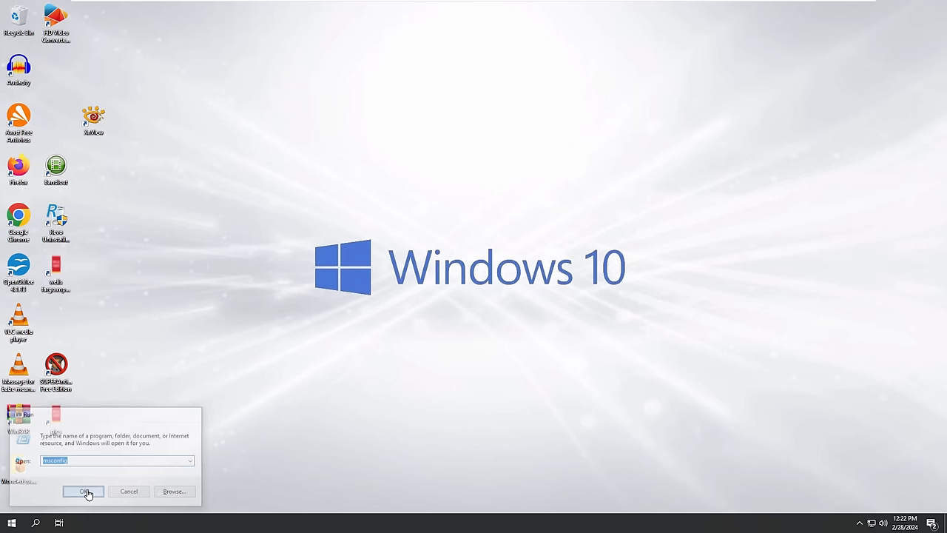
click(81, 491)
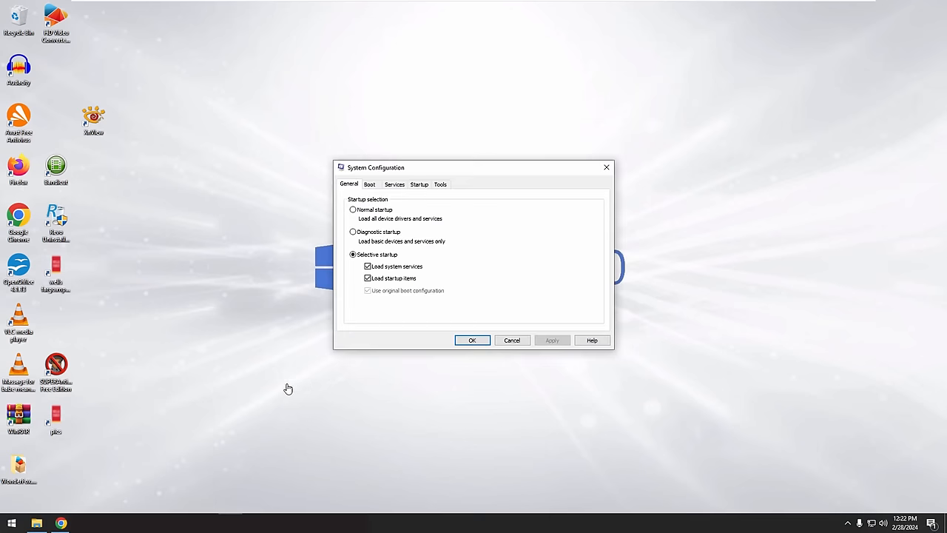
mouse_move(503, 278)
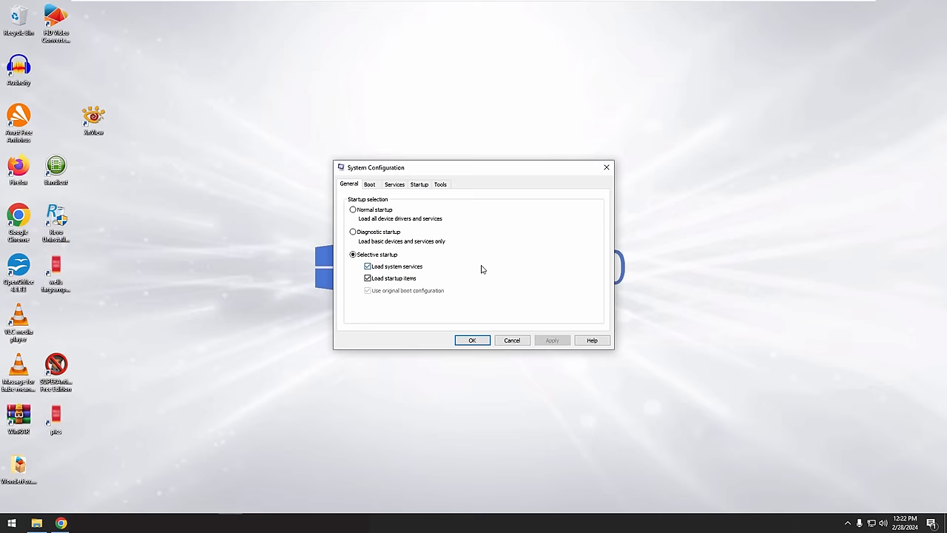
Show the Services tab and scroll through the full service list.
click(394, 184)
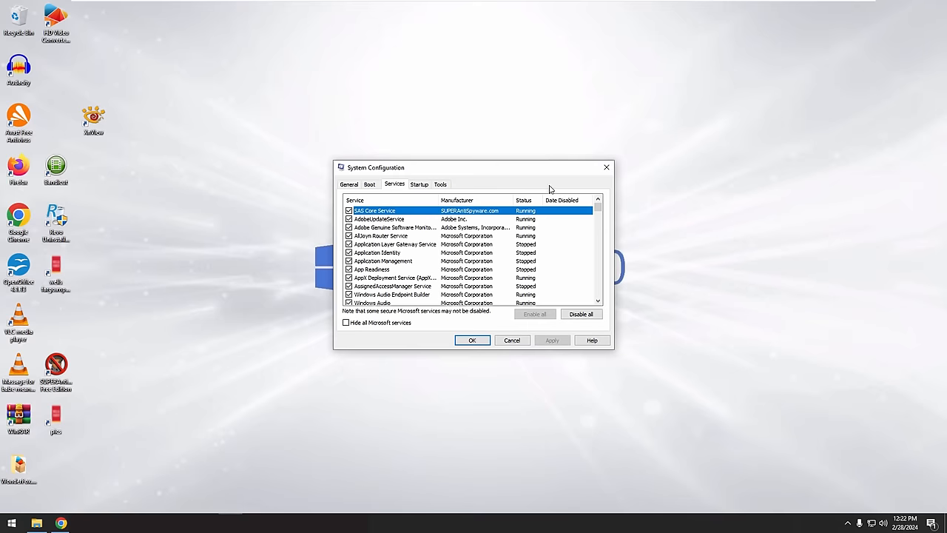
scroll(down, 3)
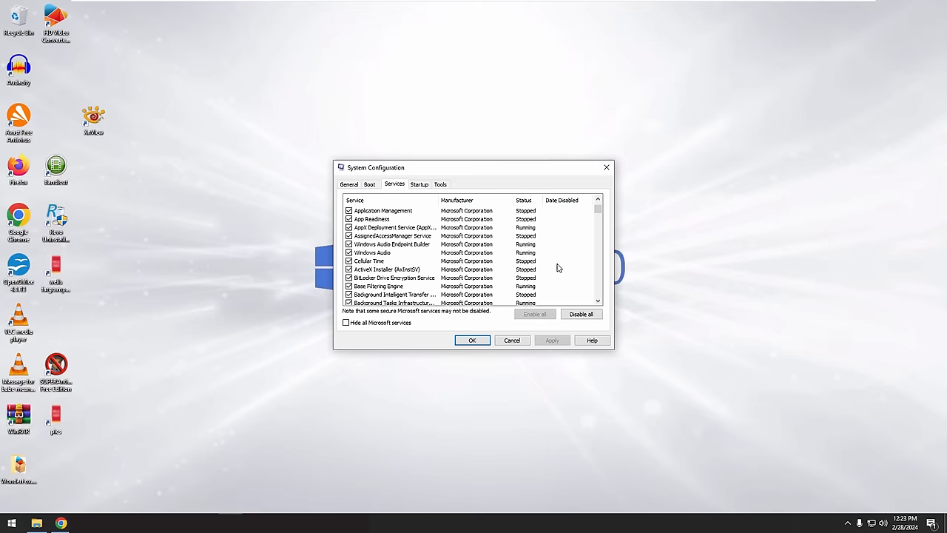
scroll(down, 3)
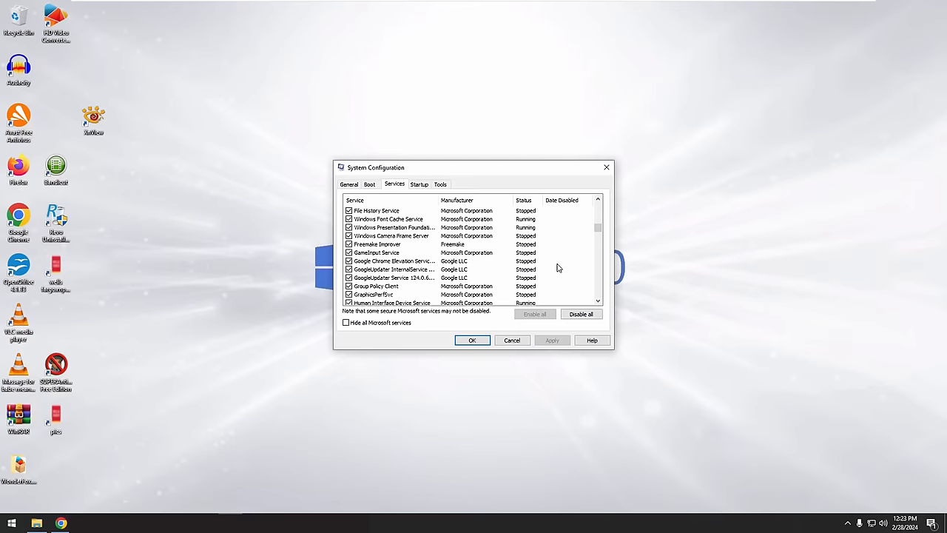
scroll(down, 3)
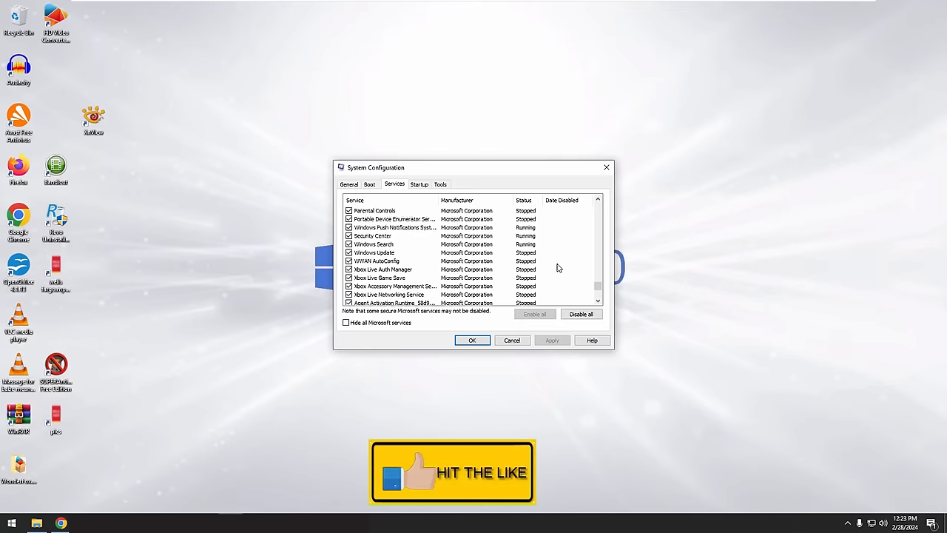
scroll(down, 3)
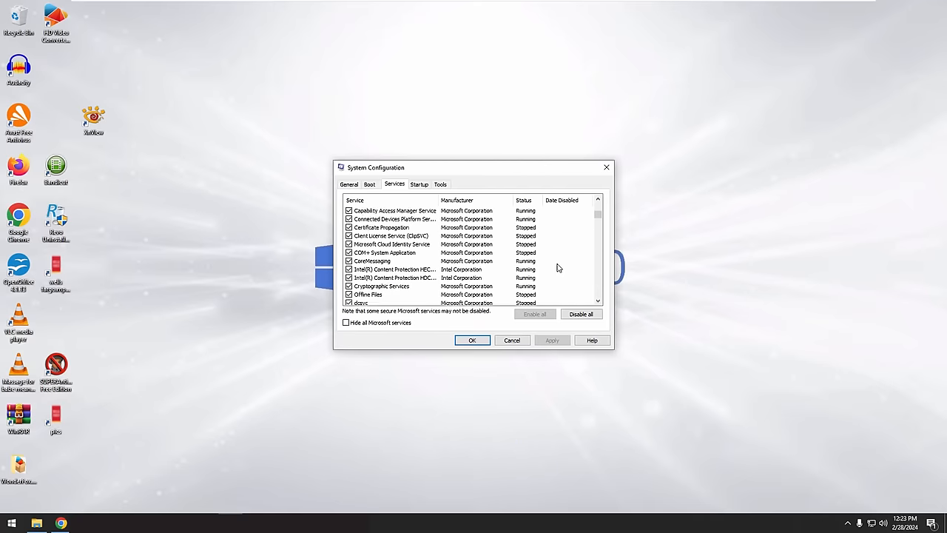
scroll(down, 3)
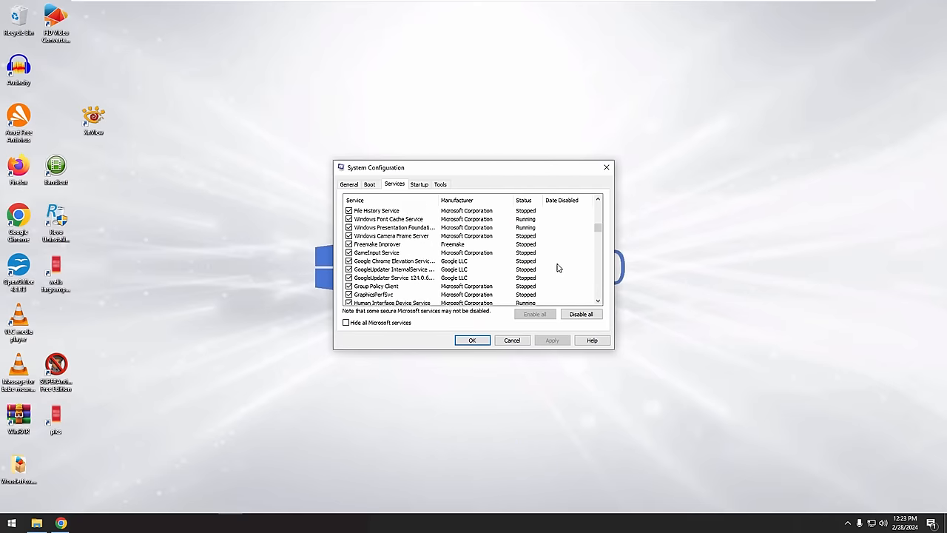
scroll(down, 3)
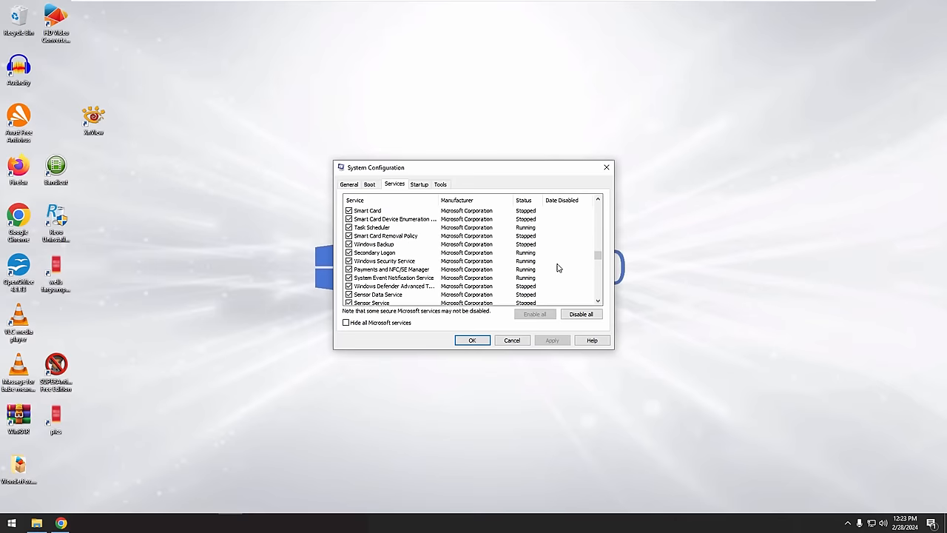
scroll(down, 3)
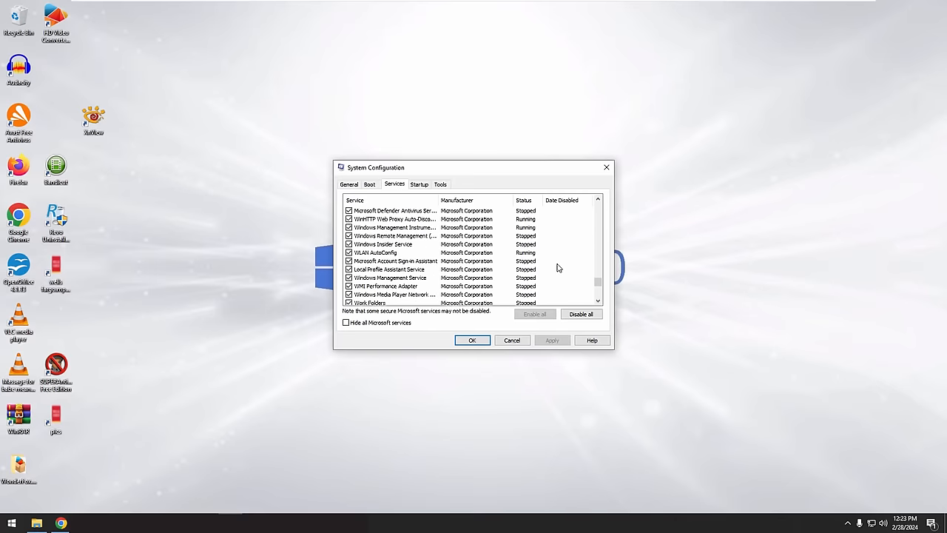
scroll(down, 3)
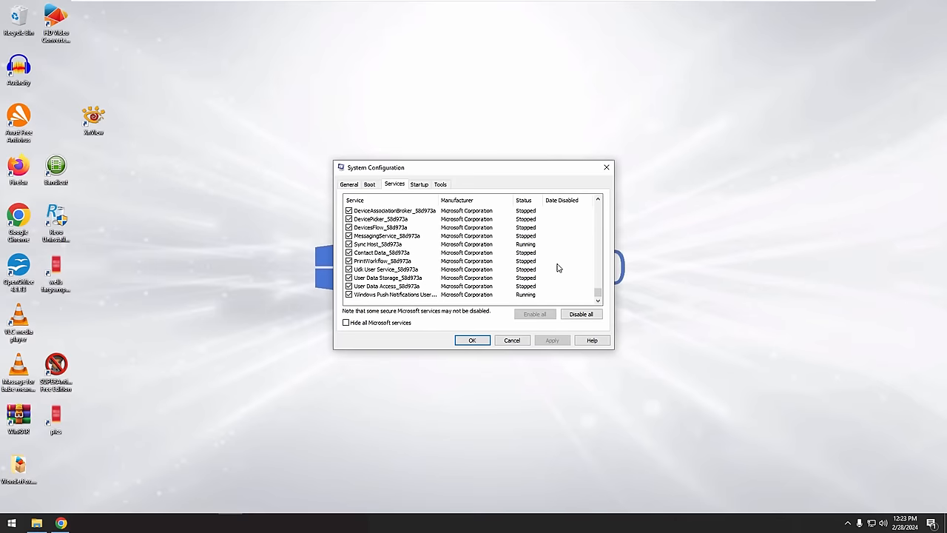
scroll(down, 3)
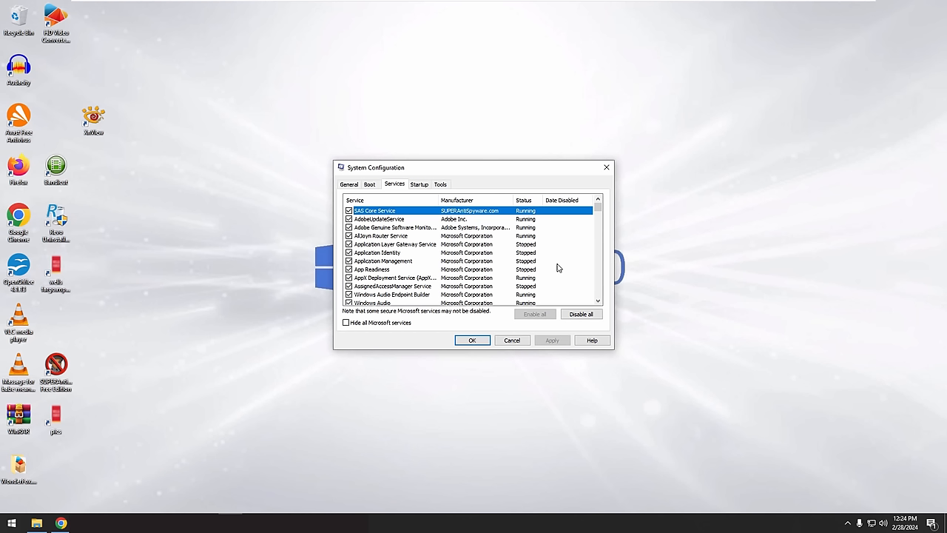
mouse_move(262, 131)
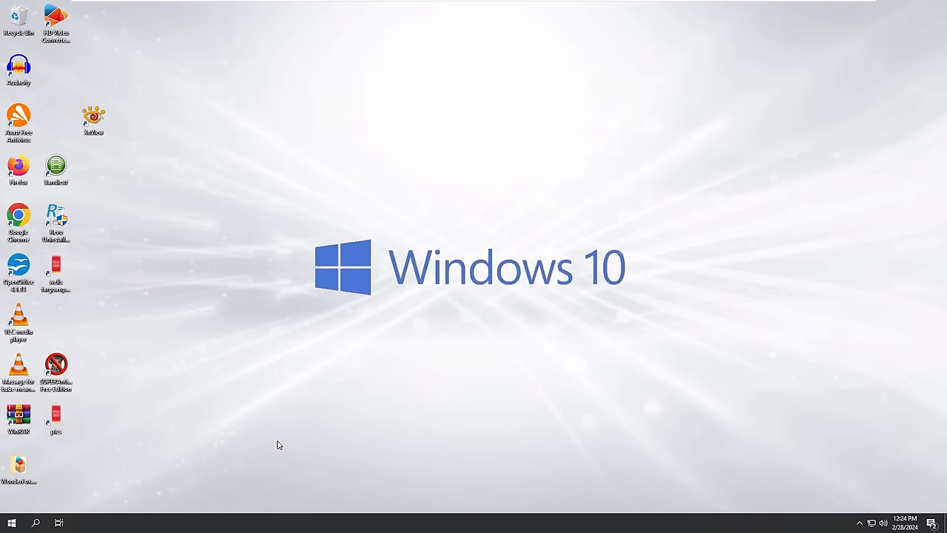
mouse_move(527, 463)
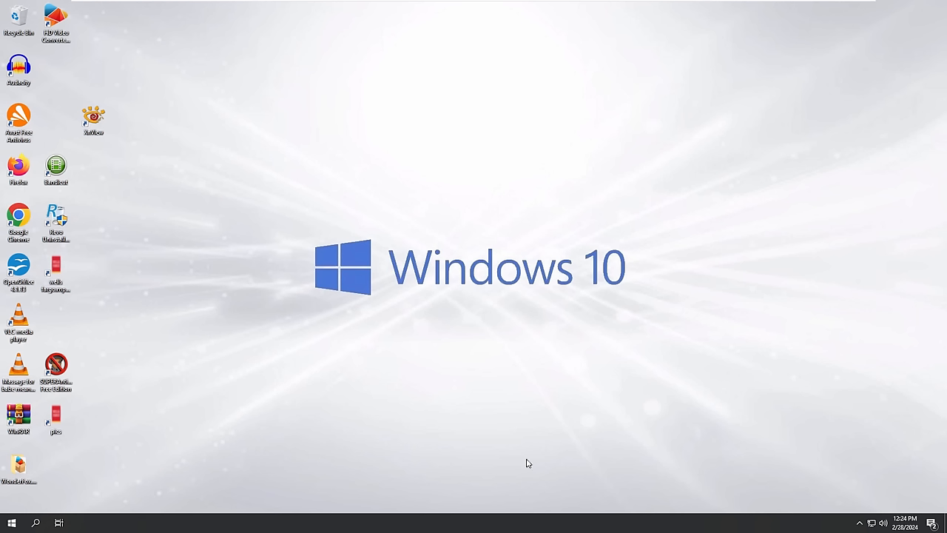
mouse_move(259, 519)
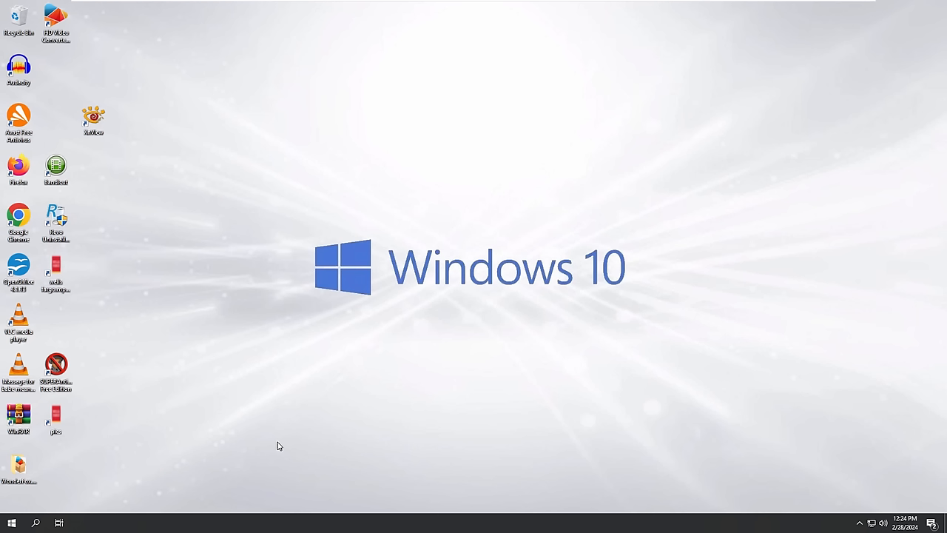
mouse_move(271, 426)
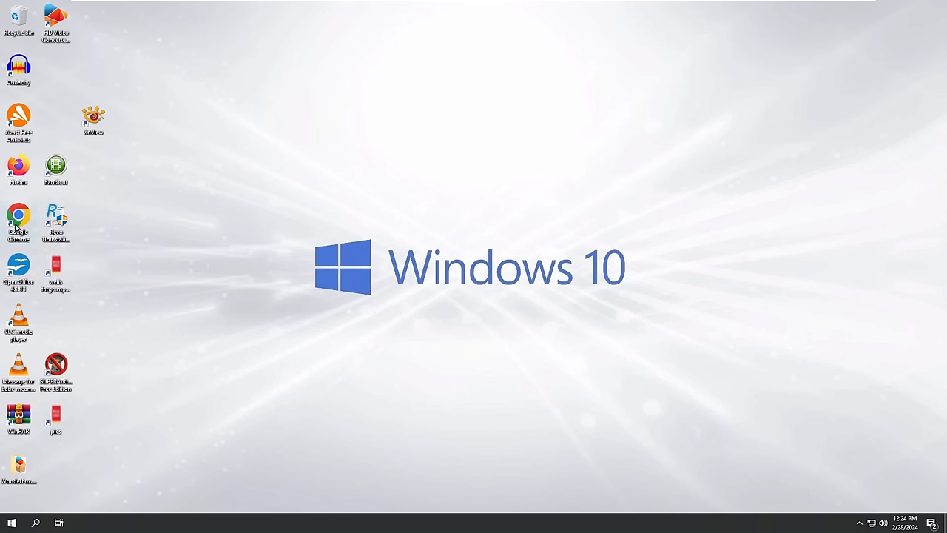
mouse_move(508, 255)
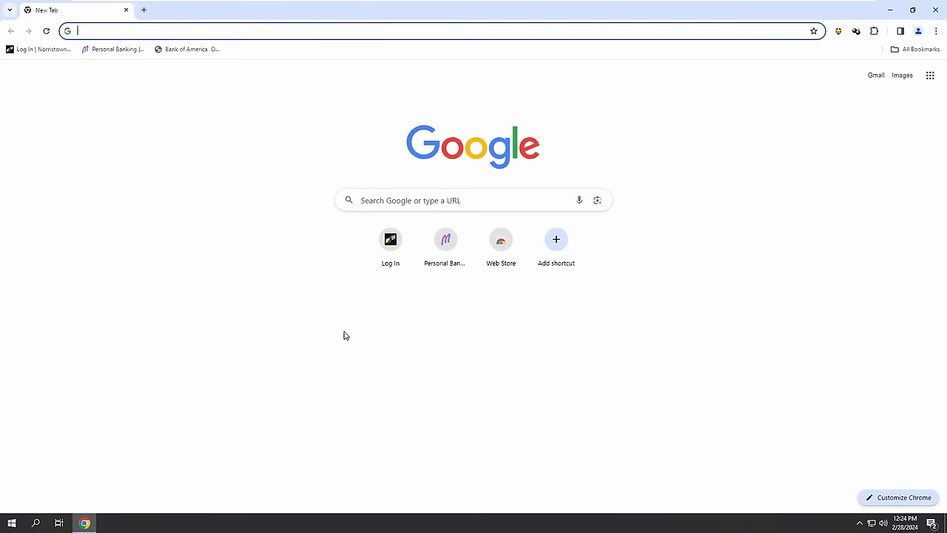
Go to secure.logmeinrescue.com/Customer/Code.aspx and focus the support code field.
text(secure.logmeinrescue.com/Customer/Code.aspx)
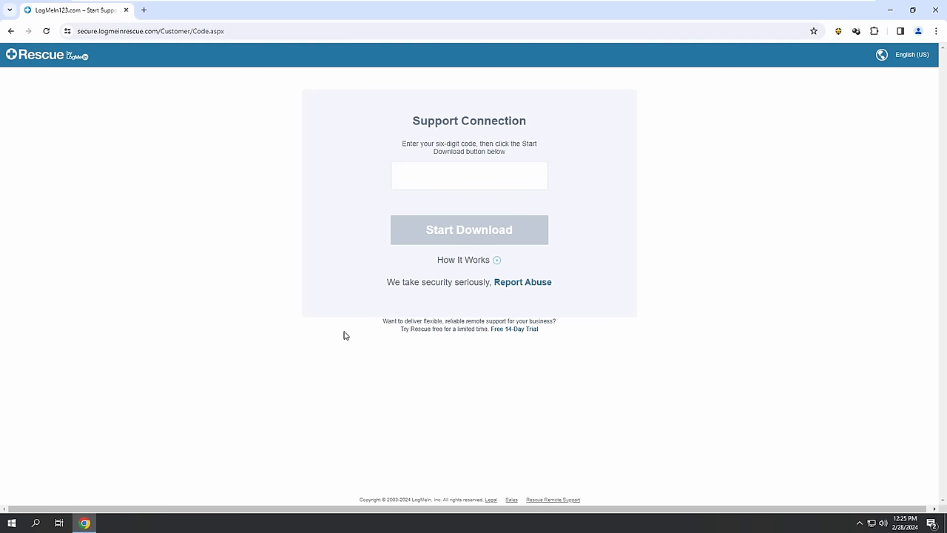
click(469, 175)
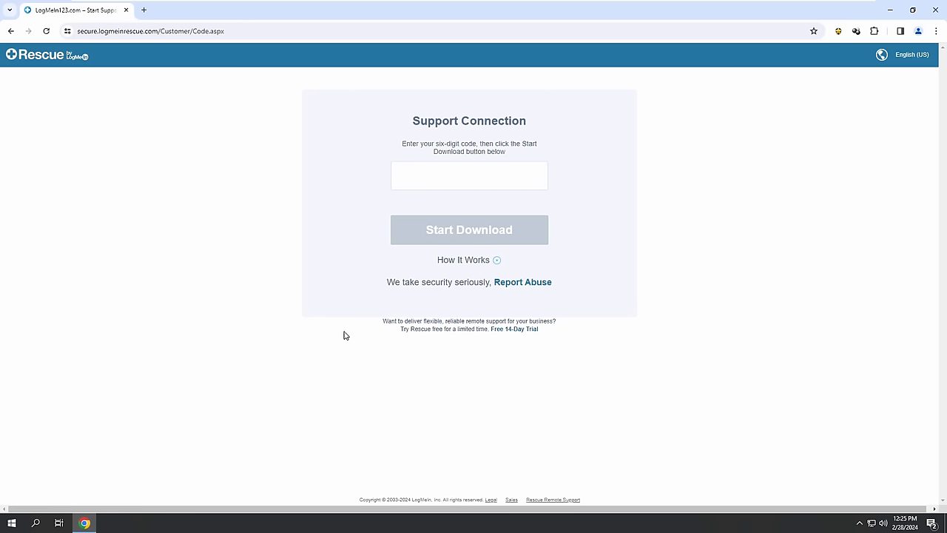
click(468, 176)
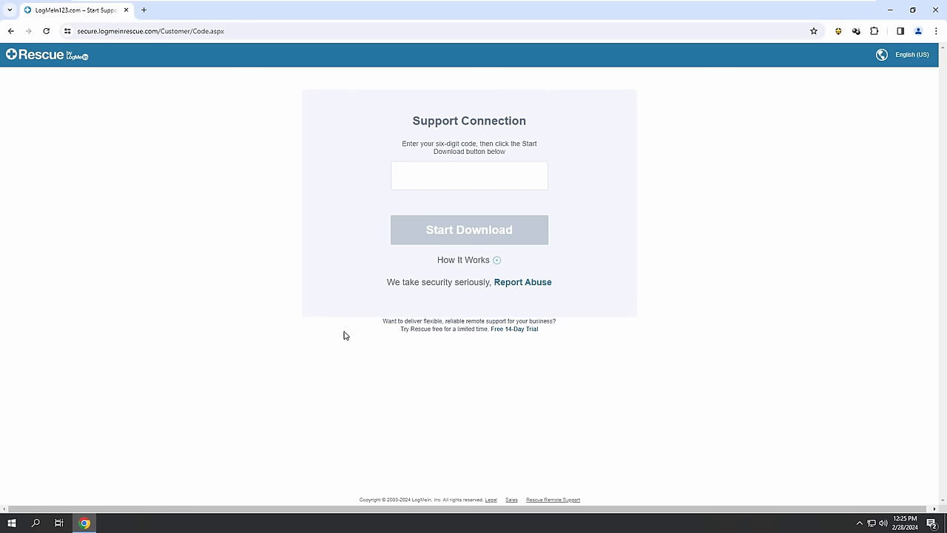
click(469, 175)
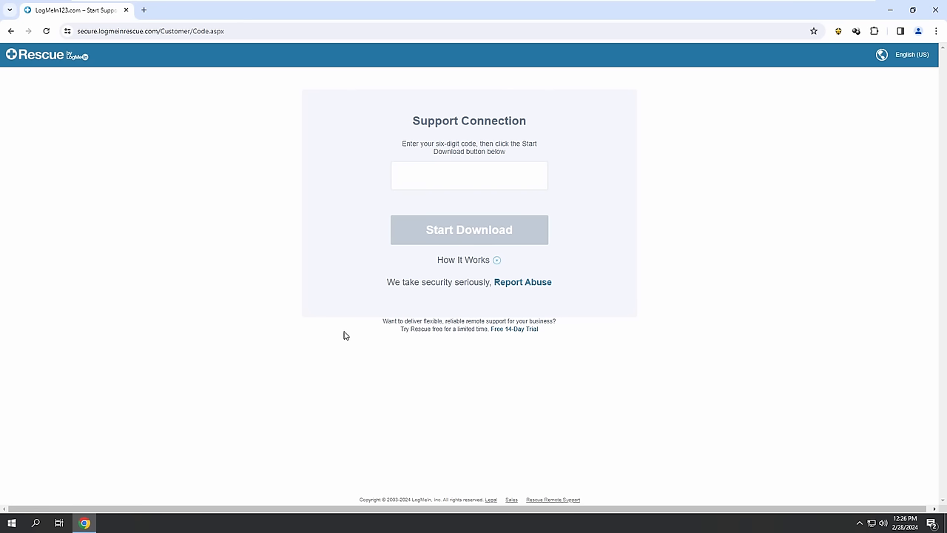
click(469, 175)
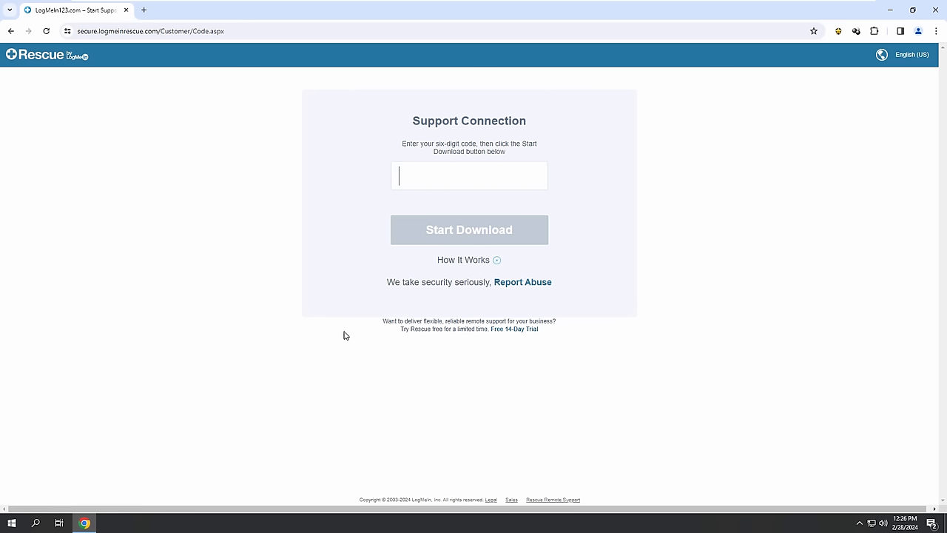
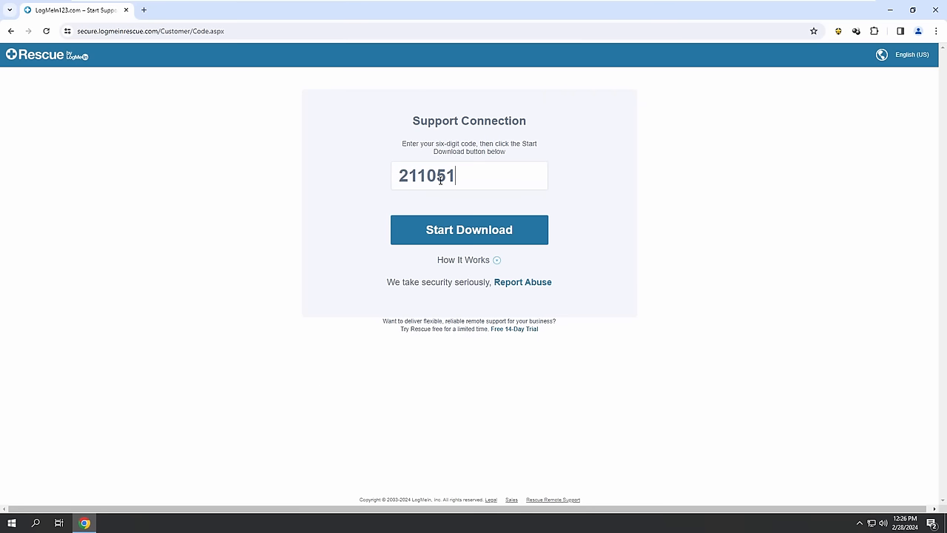
mouse_move(614, 210)
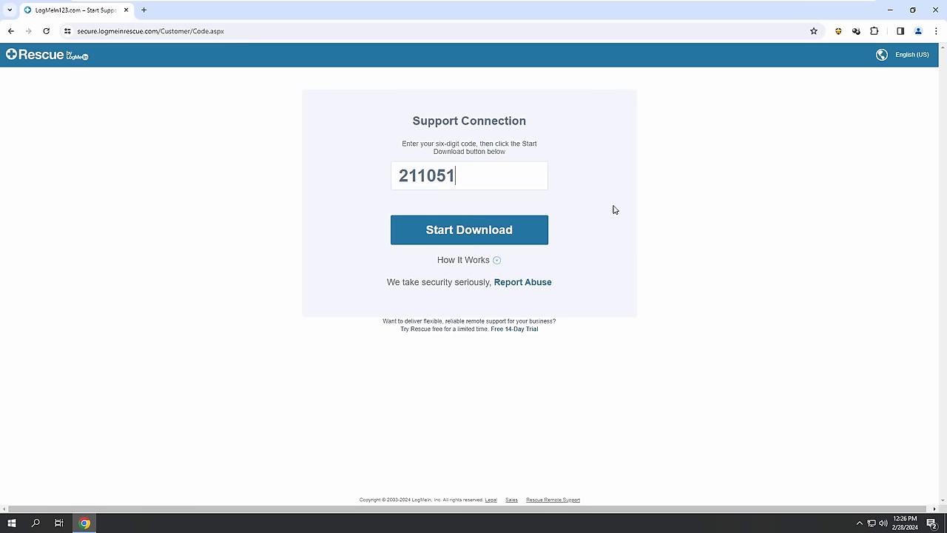
click(468, 230)
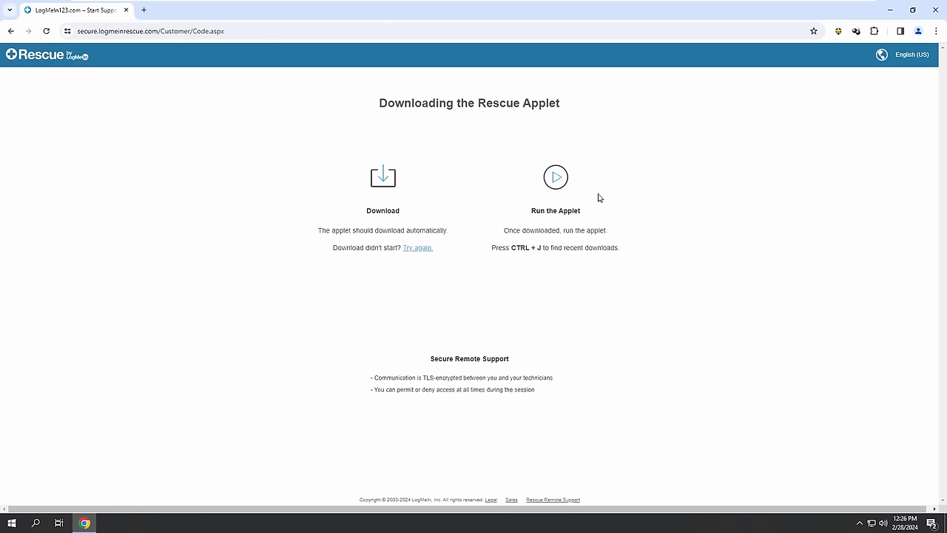
mouse_move(645, 173)
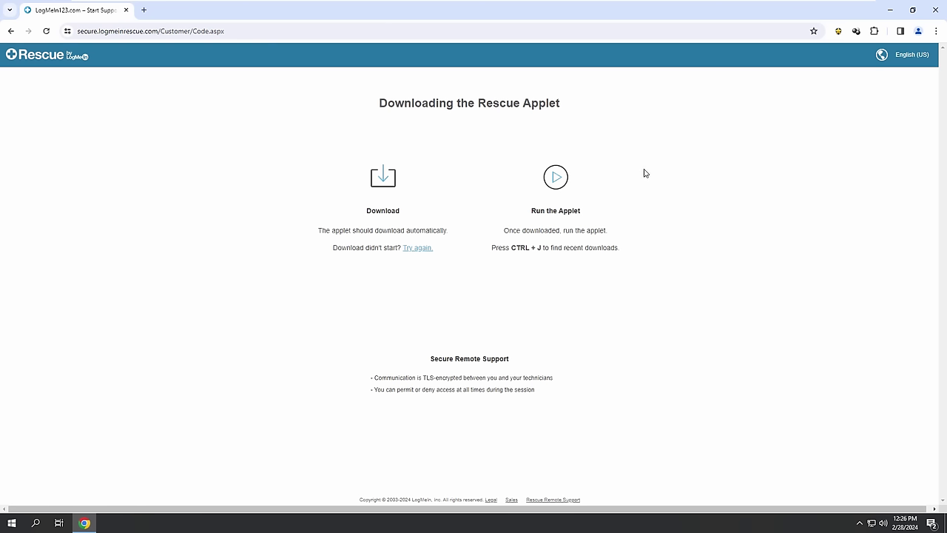
mouse_move(705, 158)
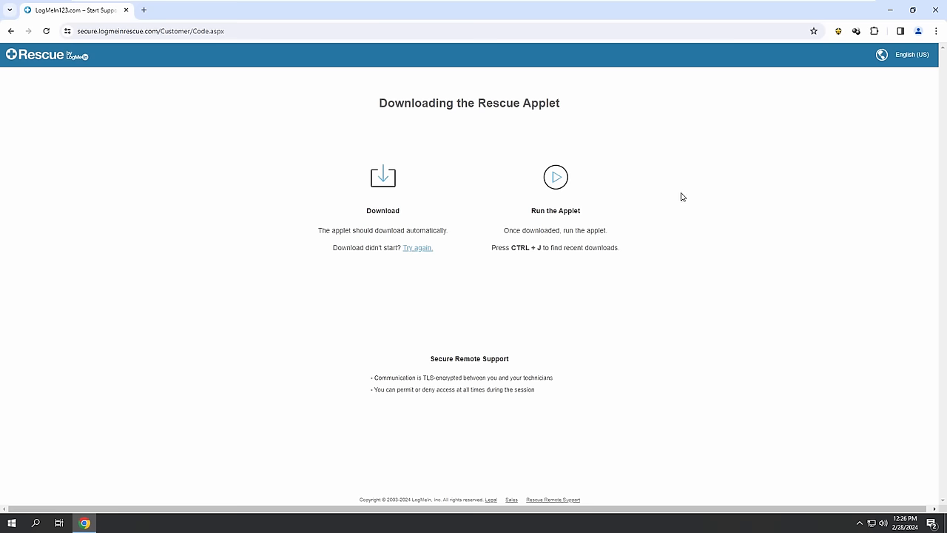
mouse_move(378, 181)
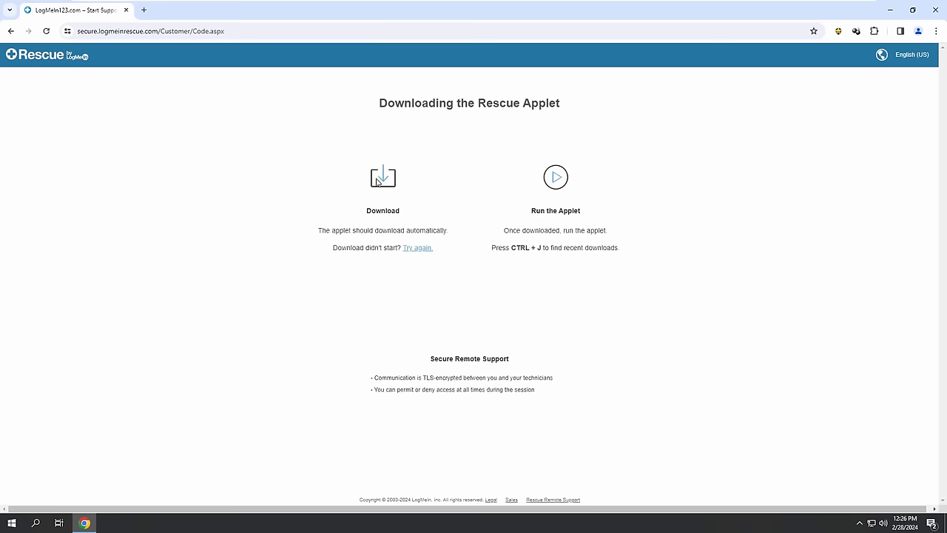
mouse_move(715, 182)
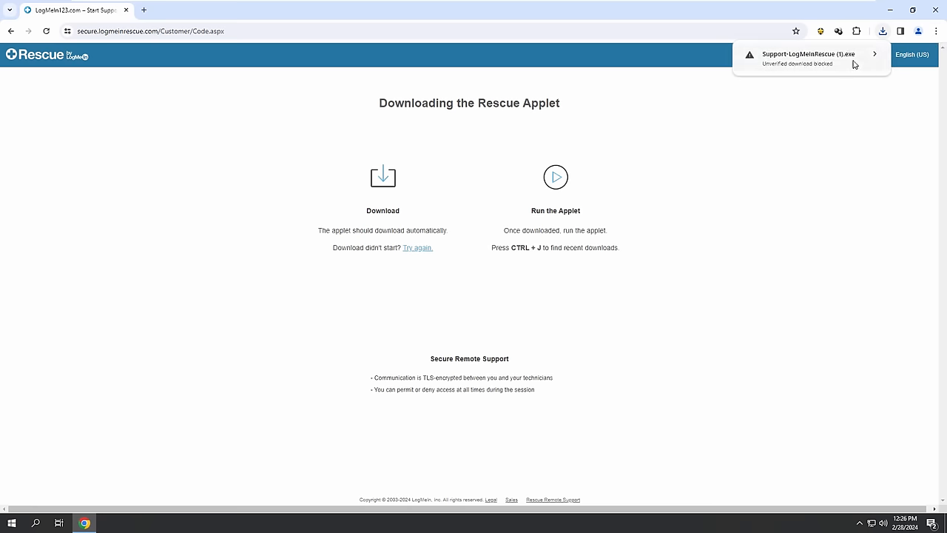
Run the downloaded Rescue applet and allow it through the Windows firewall.
click(882, 31)
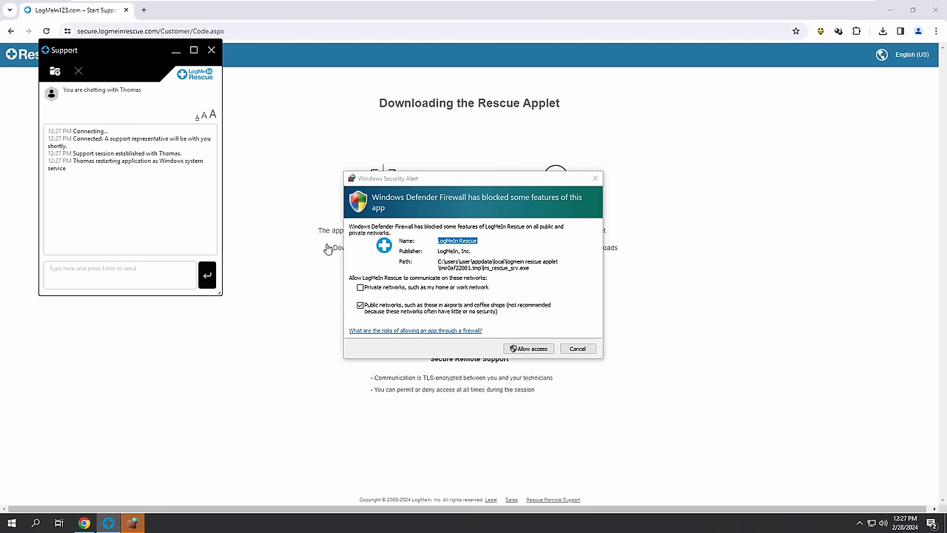
click(528, 348)
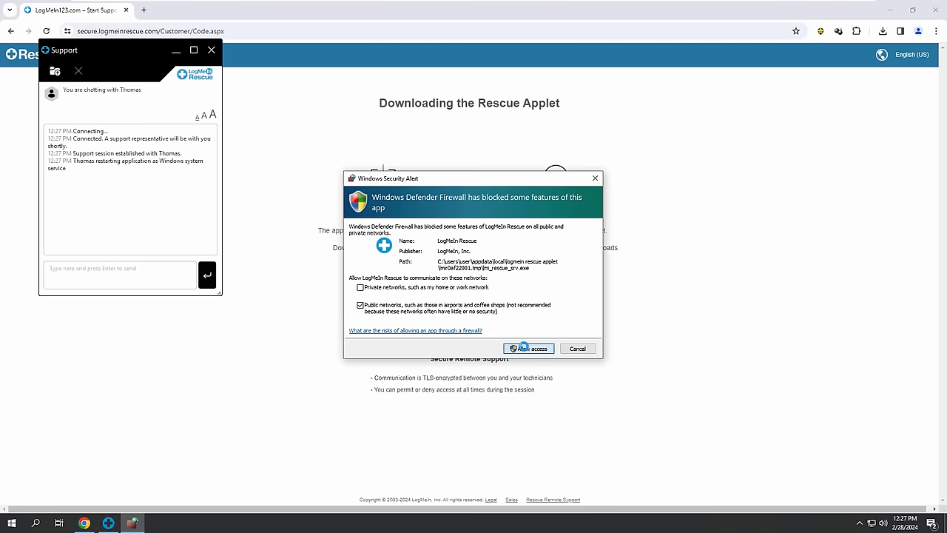
click(529, 349)
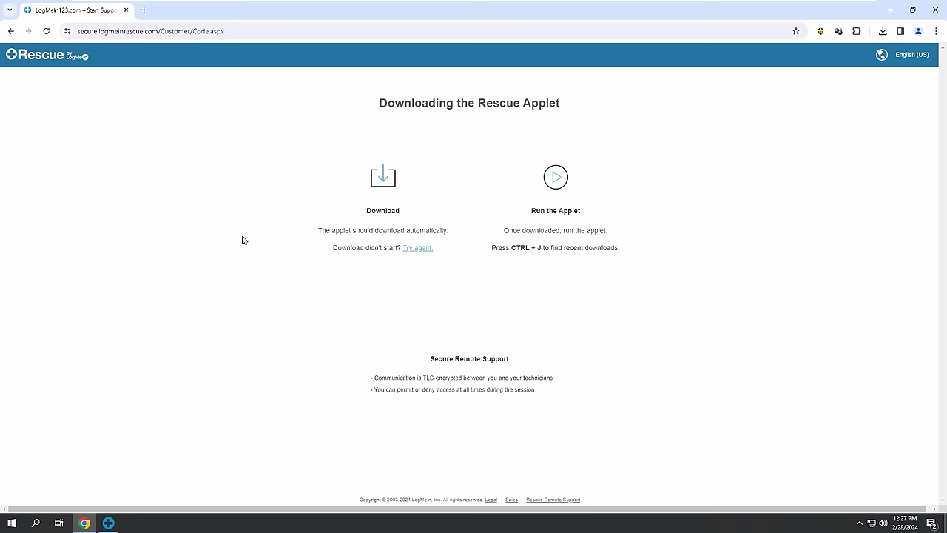
mouse_move(117, 462)
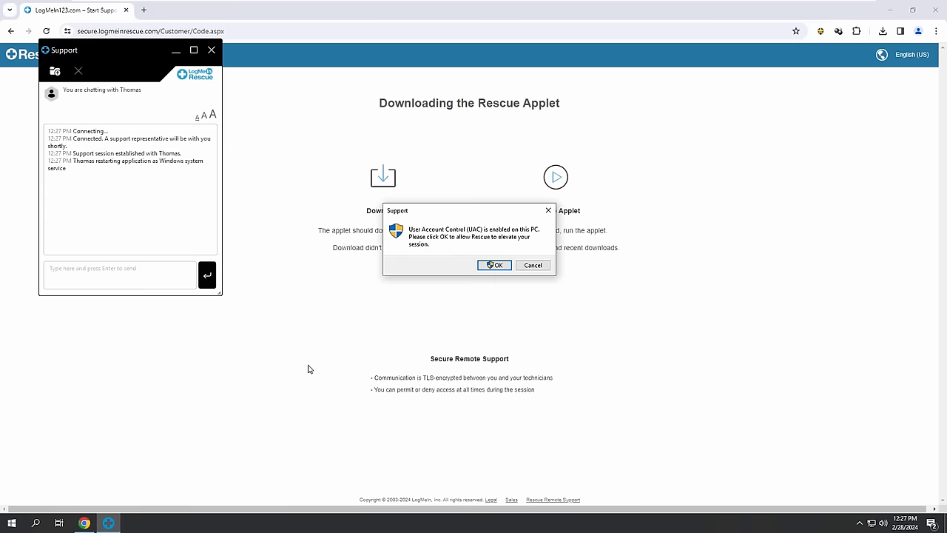
Approve the UAC elevation prompt and grant the technician's requested permissions.
click(494, 265)
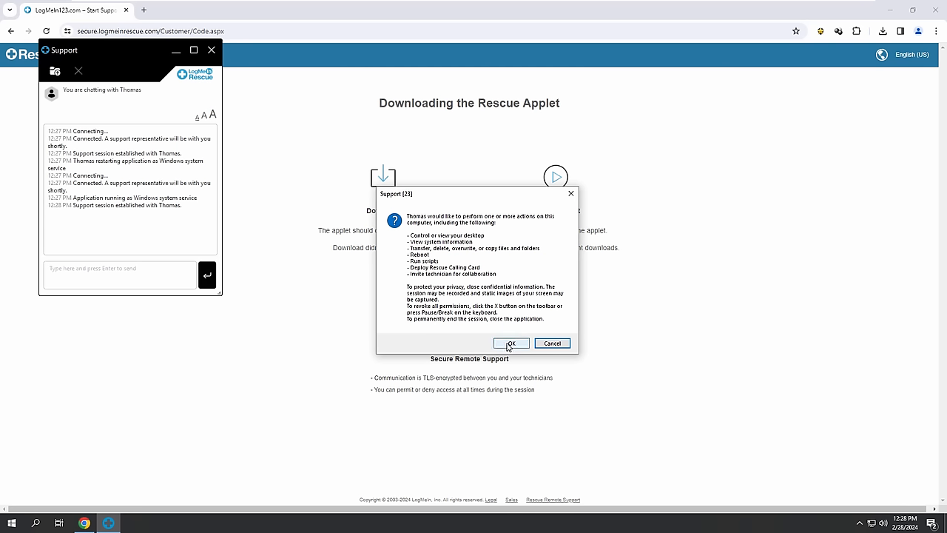
click(512, 343)
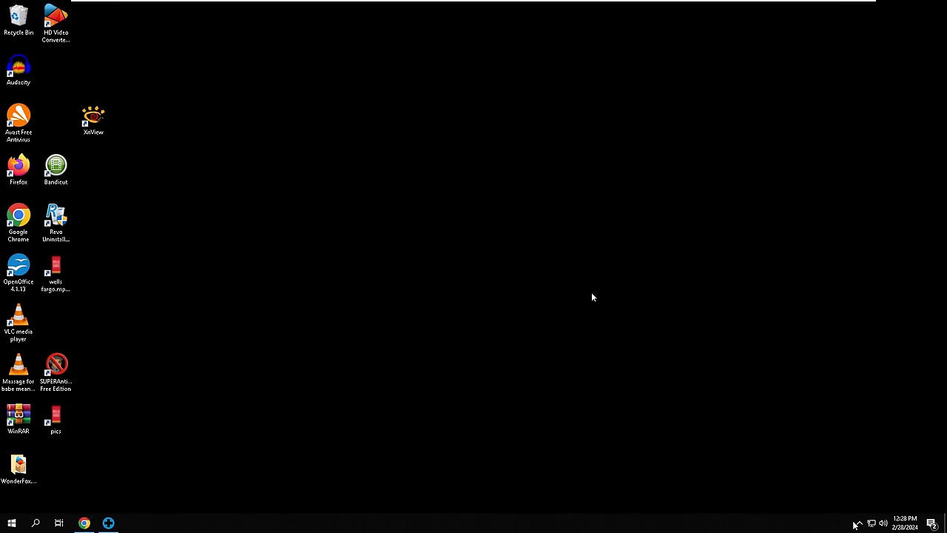
mouse_move(97, 84)
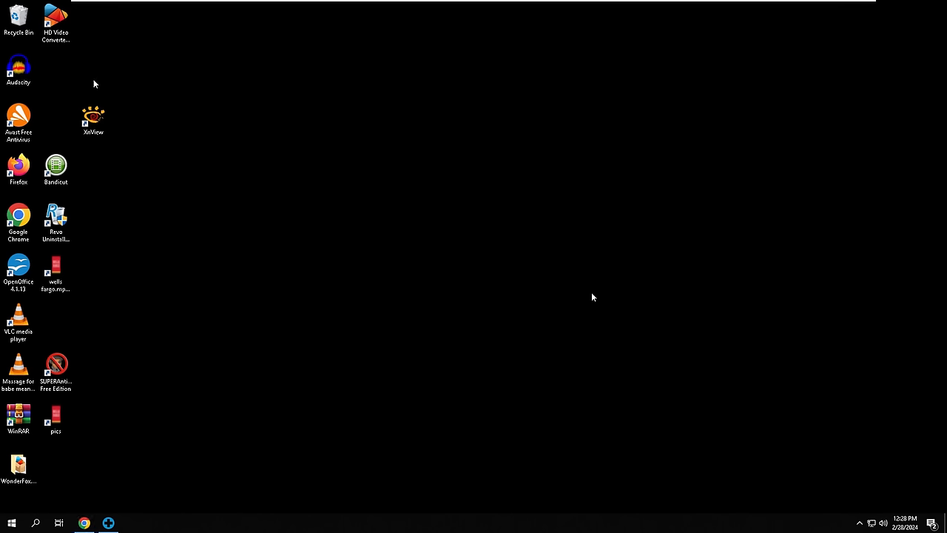
Place the Avast Free Antivirus and SUPERAntiSpyware shortcuts beside XnView and deselect.
click(19, 118)
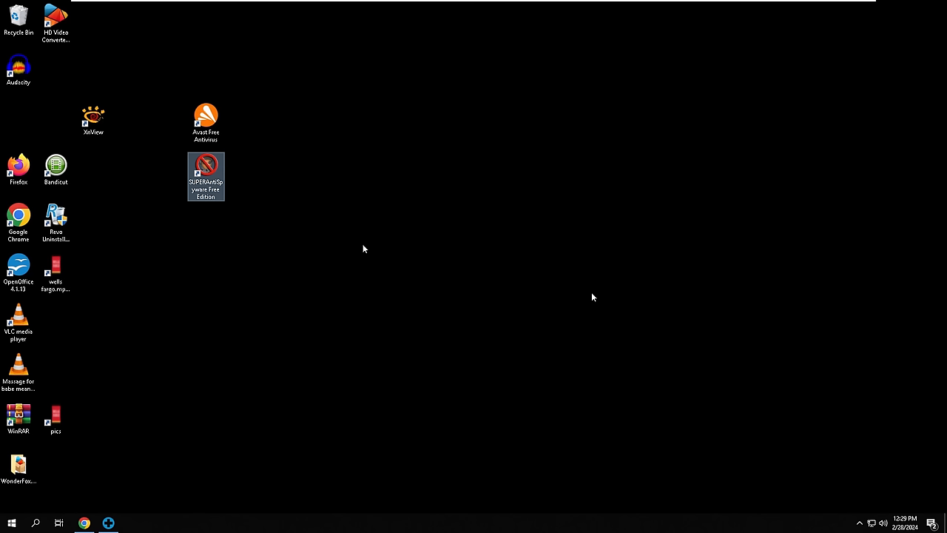
click(364, 249)
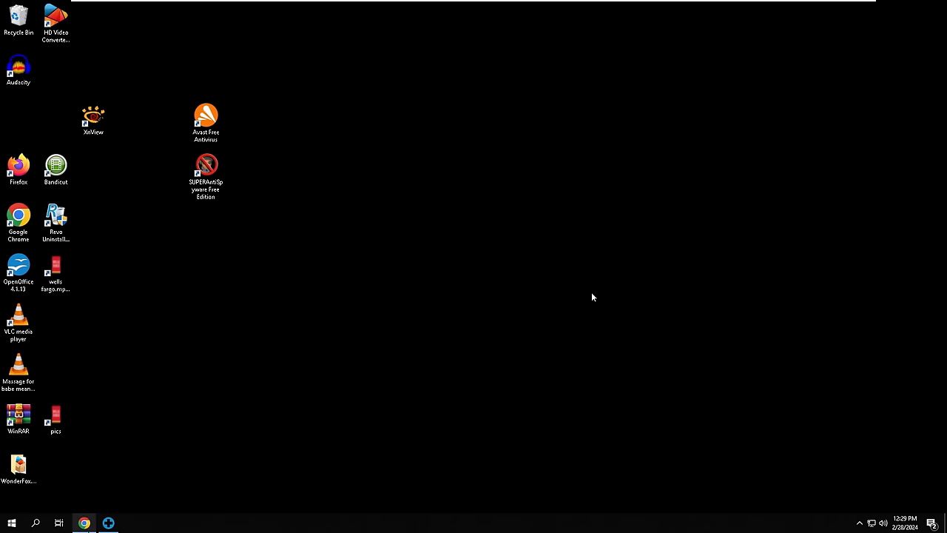
click(86, 520)
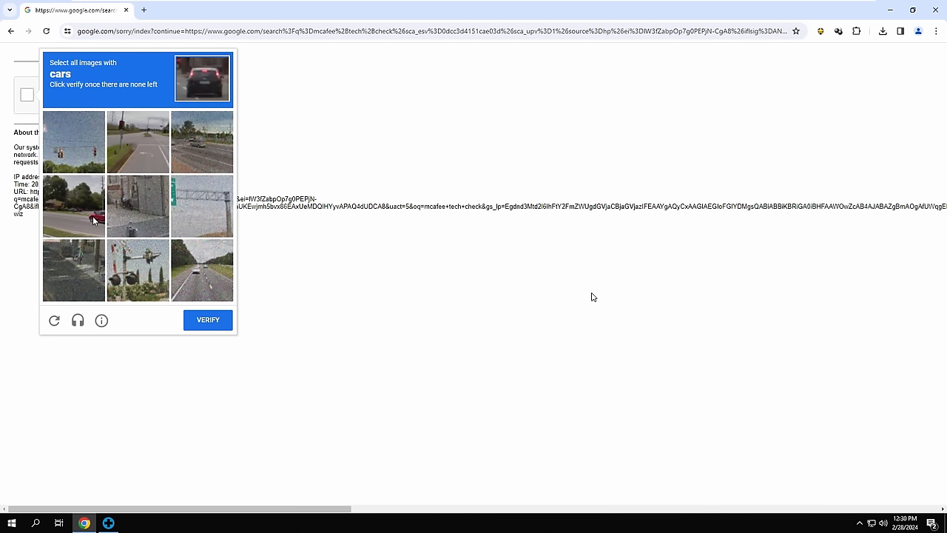
Select the car tiles in the reCAPTCHA and submit for verification.
click(138, 206)
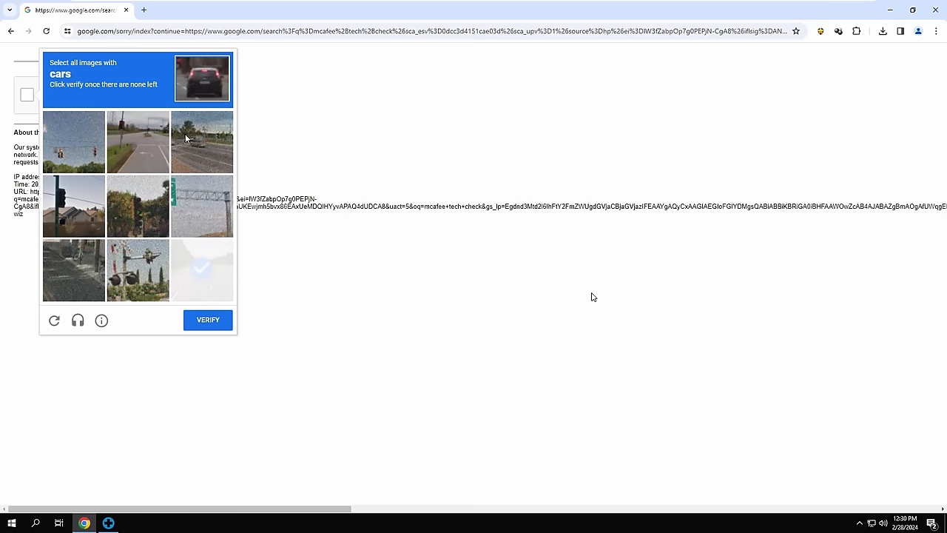
click(208, 320)
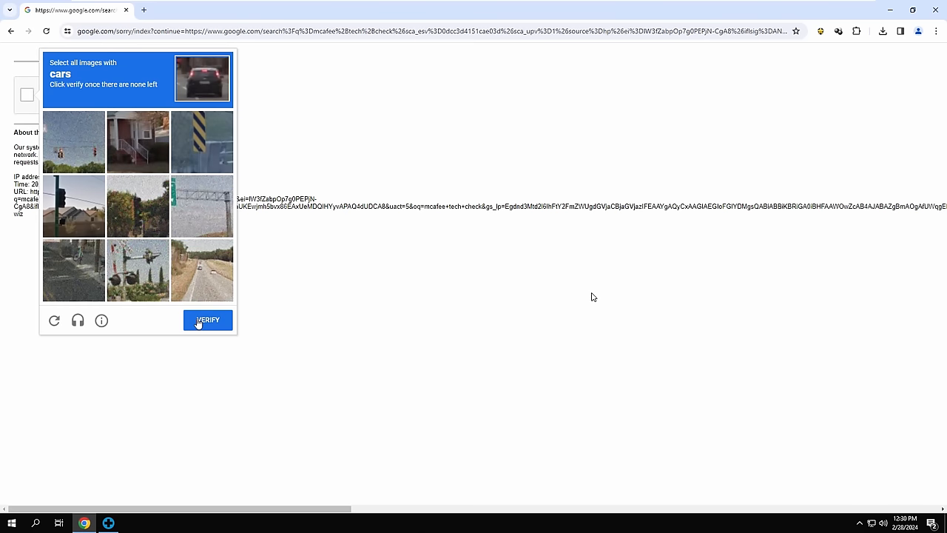
click(207, 321)
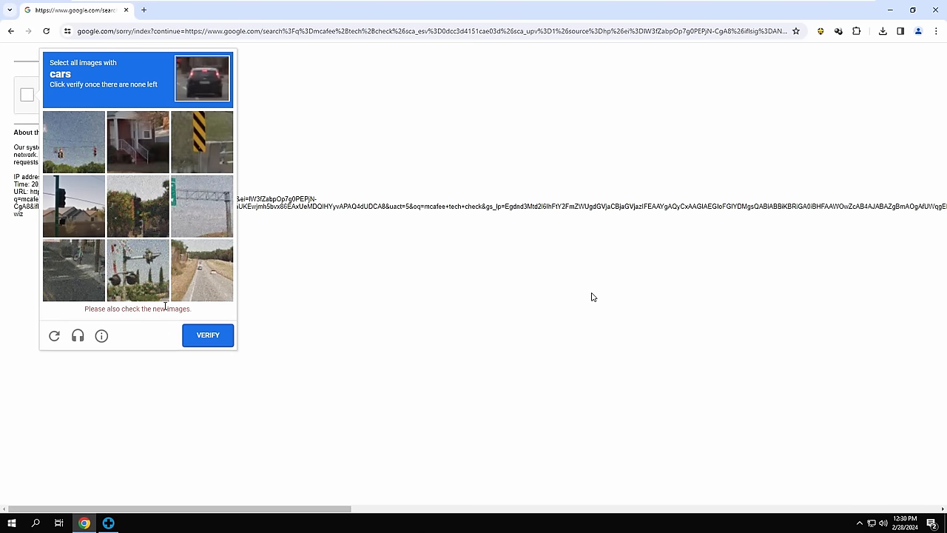
mouse_move(168, 130)
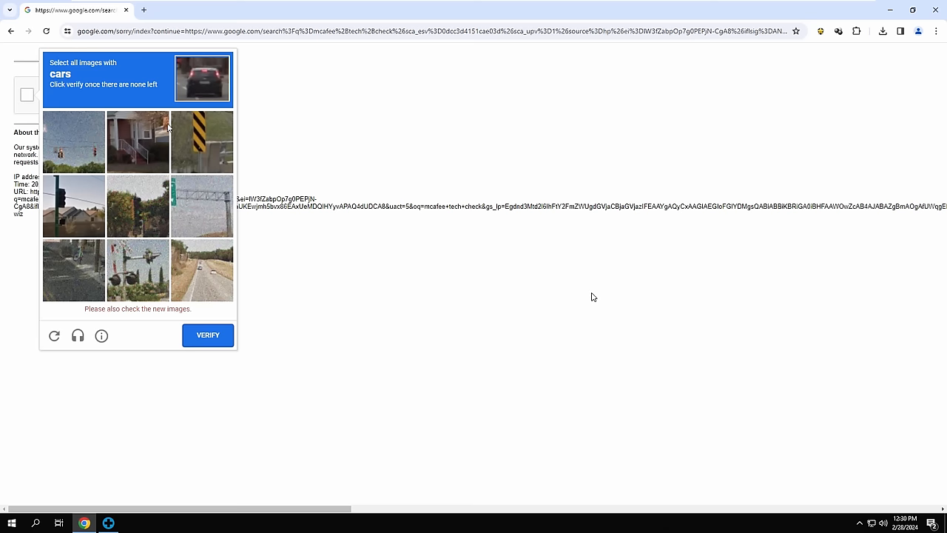
mouse_move(199, 286)
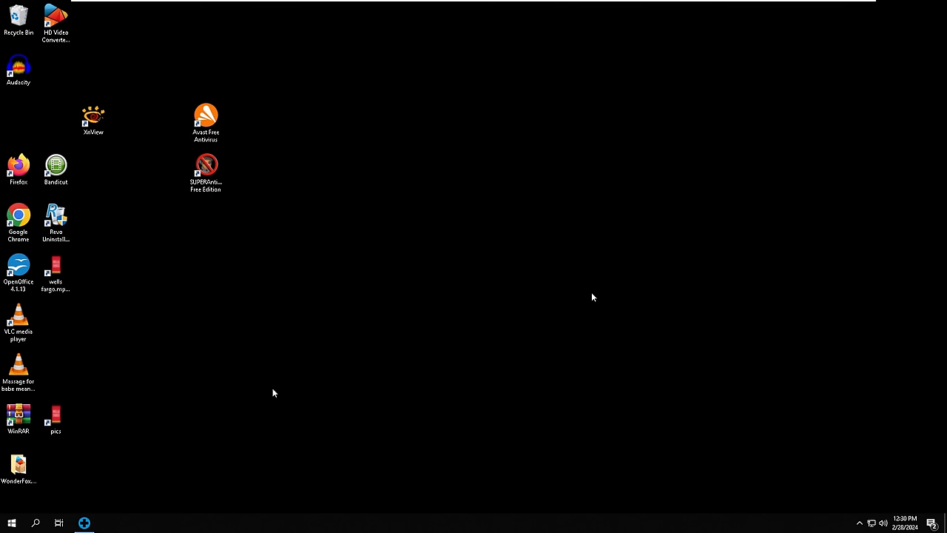
Switch to Firefox and close the DownloadHelper update tab.
click(18, 165)
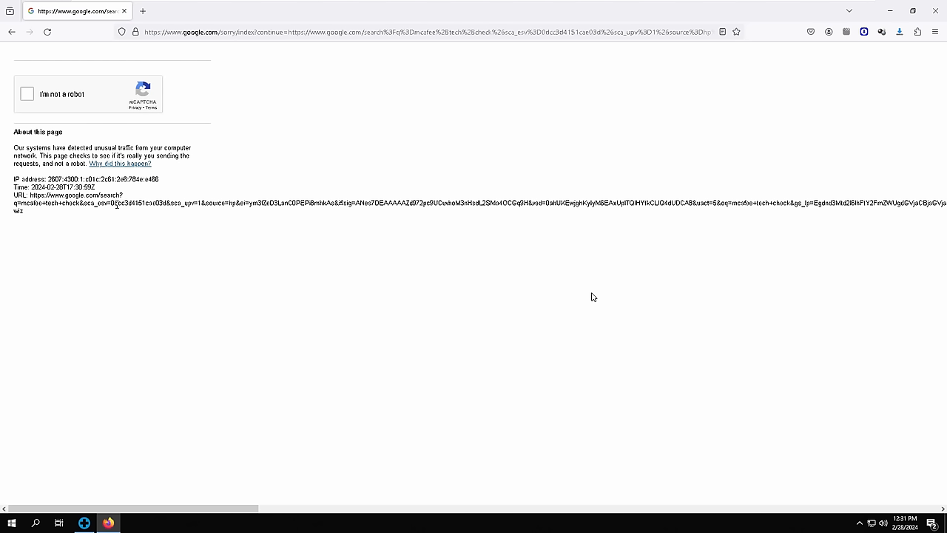
double_click(22, 143)
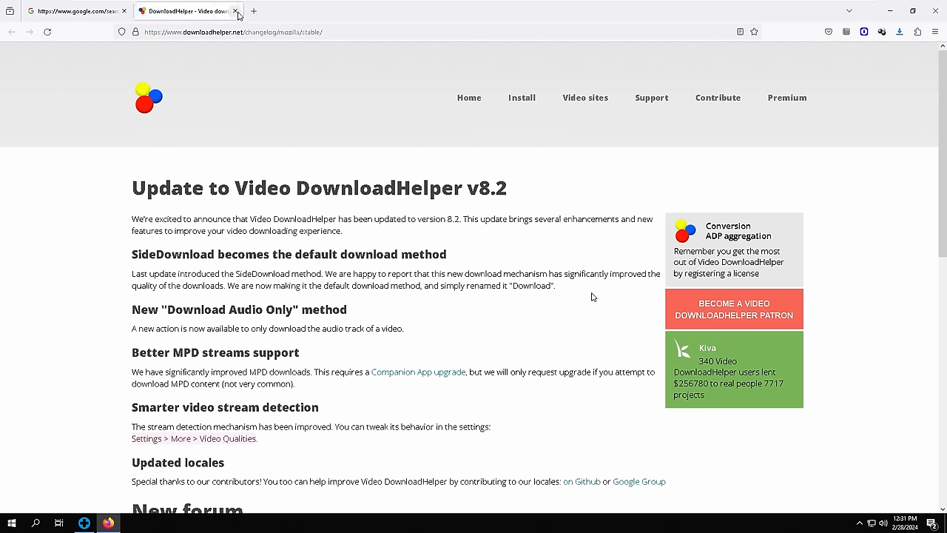
click(74, 11)
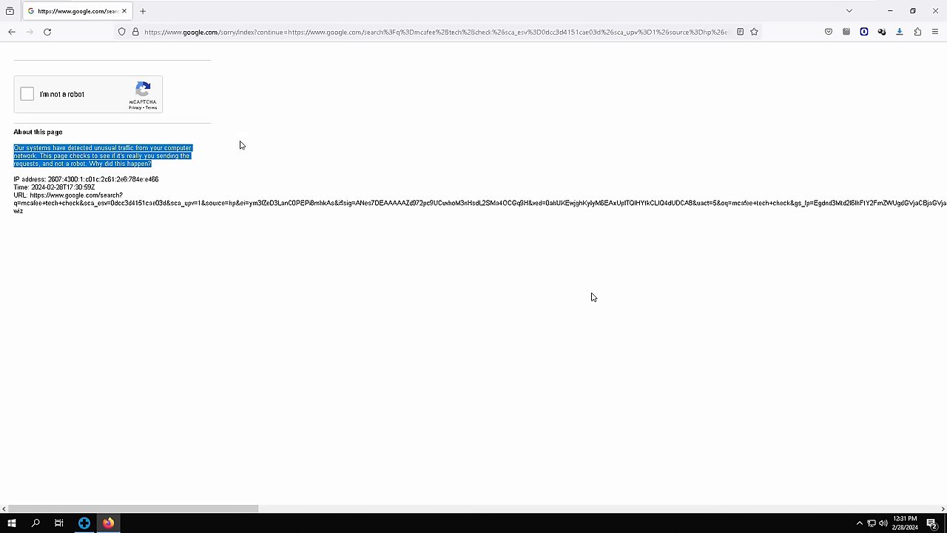
mouse_move(146, 134)
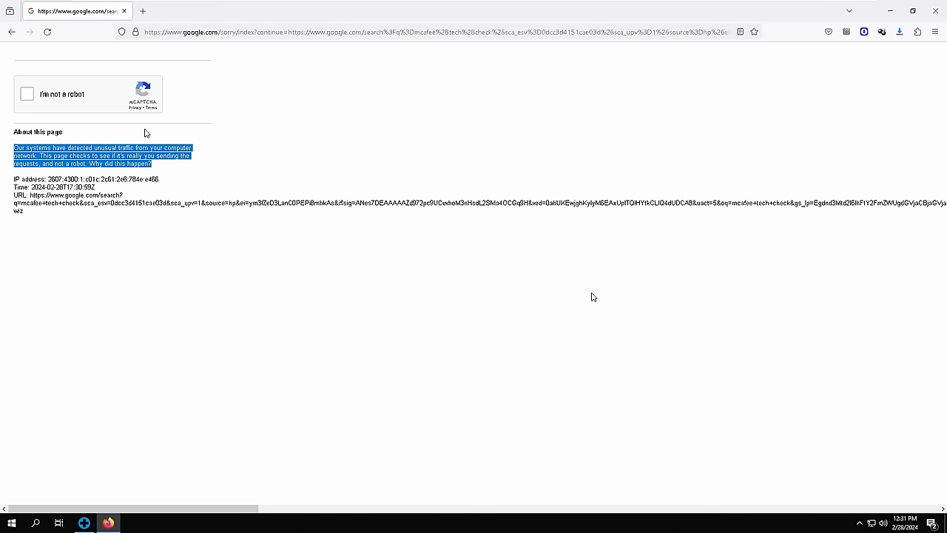
mouse_move(326, 204)
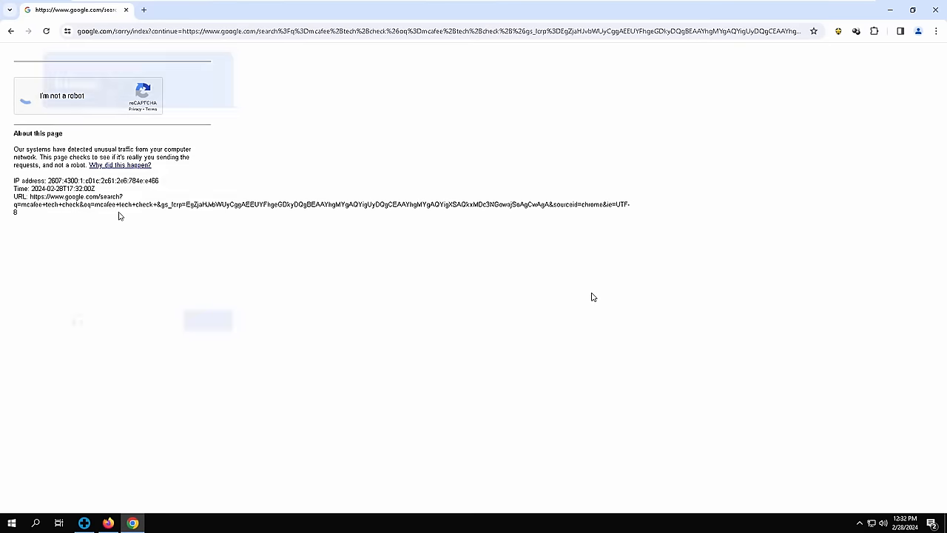
Pass Google's bus image check and open the Free TechCheck search result.
click(33, 94)
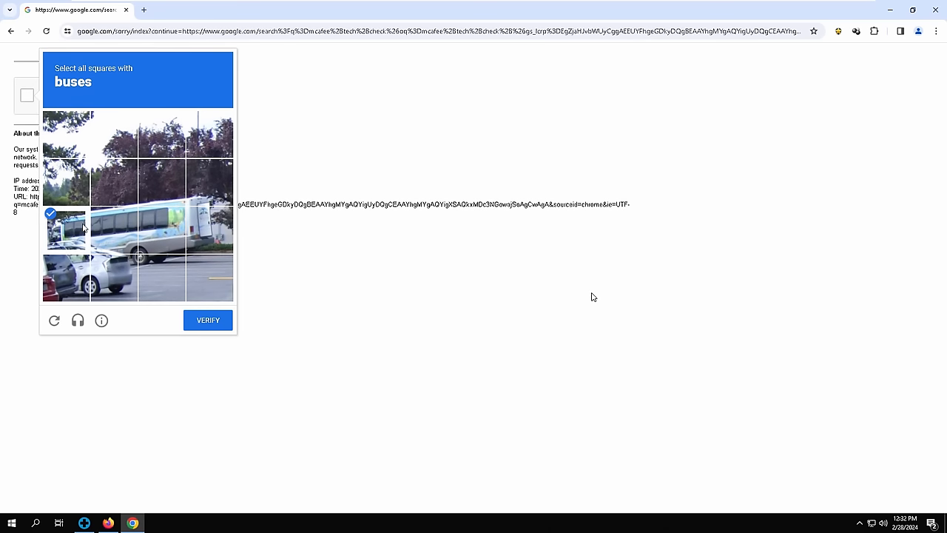
click(207, 321)
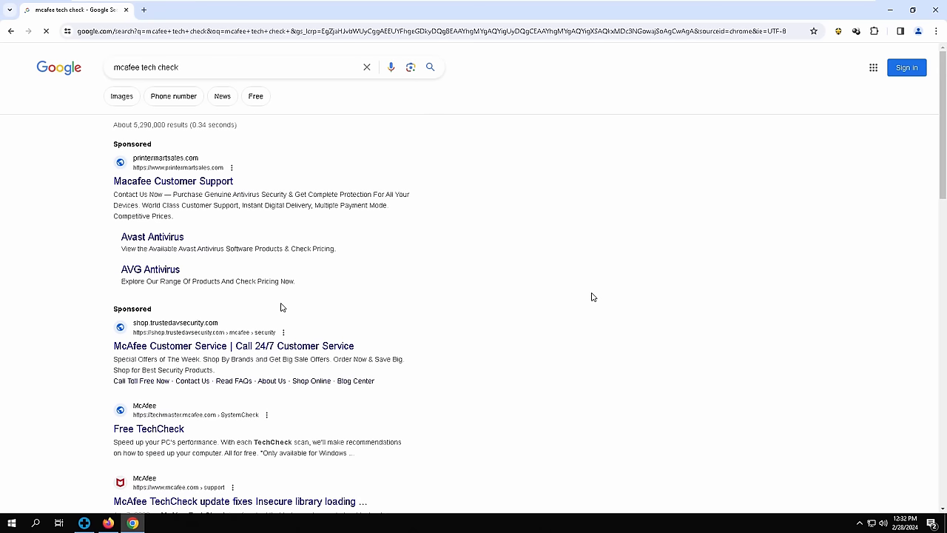
scroll(down, 3)
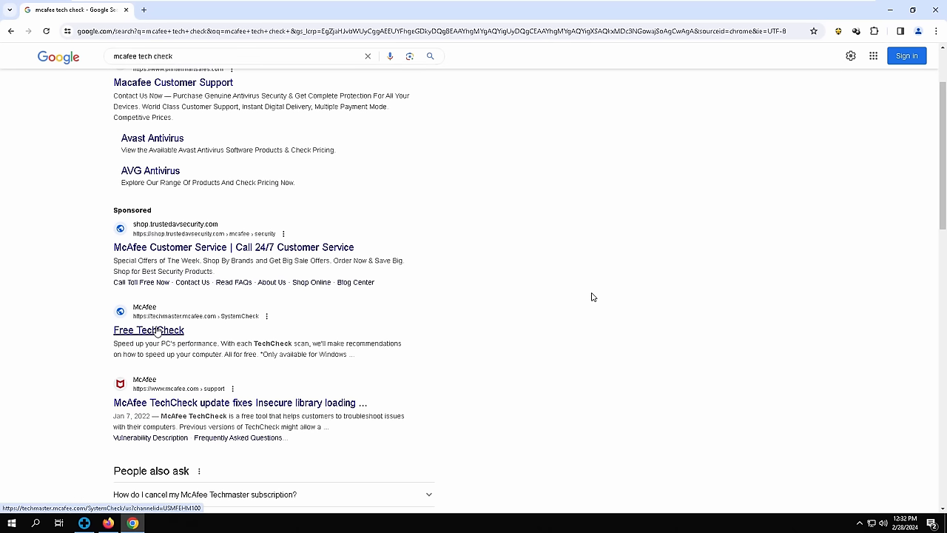
click(148, 330)
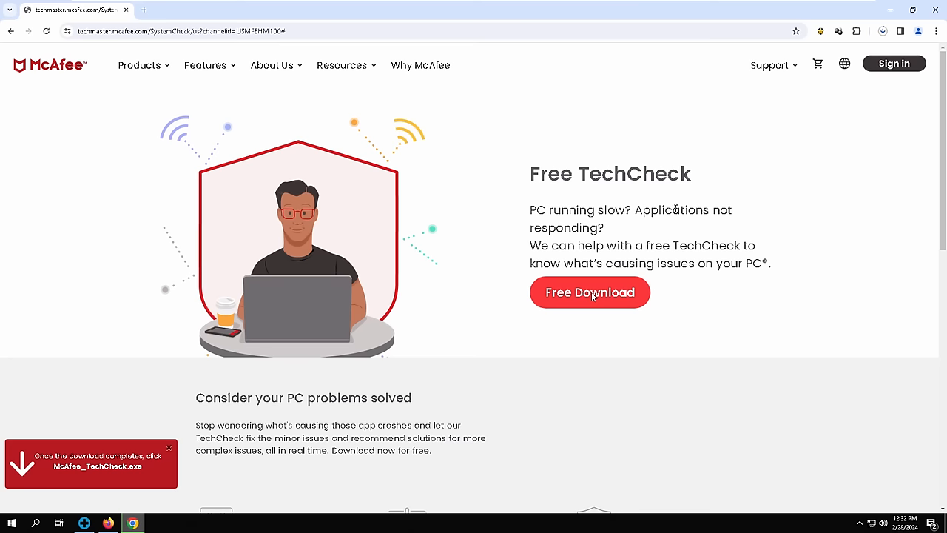
mouse_move(786, 199)
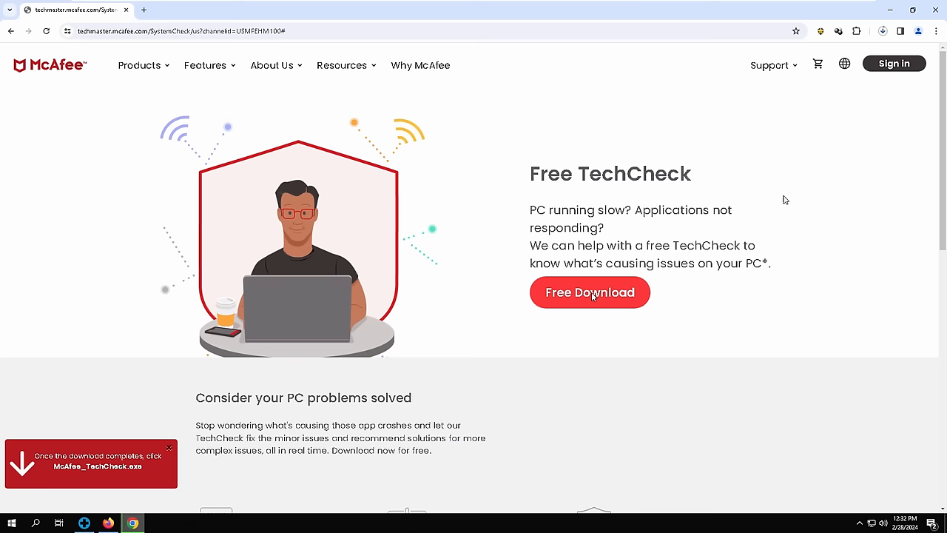
From Chrome's downloads list, run the finished McAfee_TechCheck.exe download.
click(886, 30)
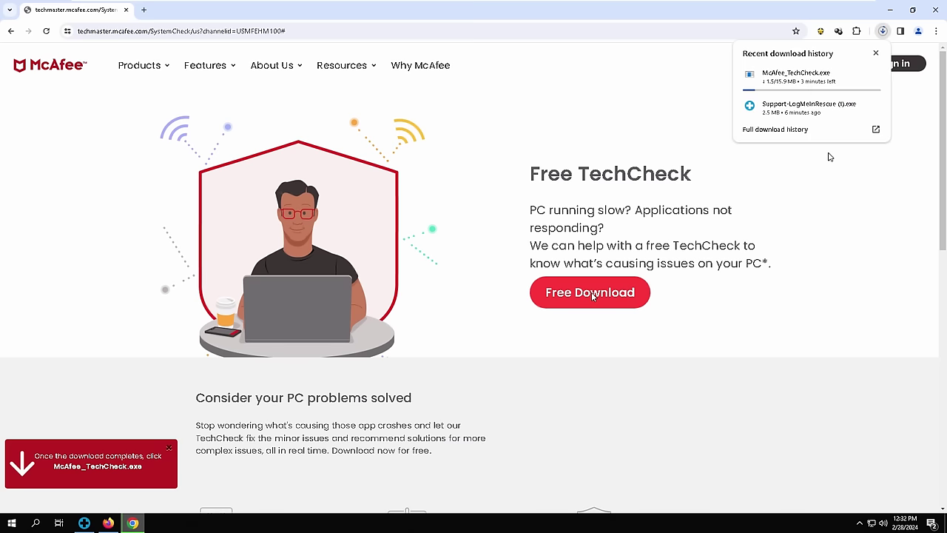
mouse_move(810, 99)
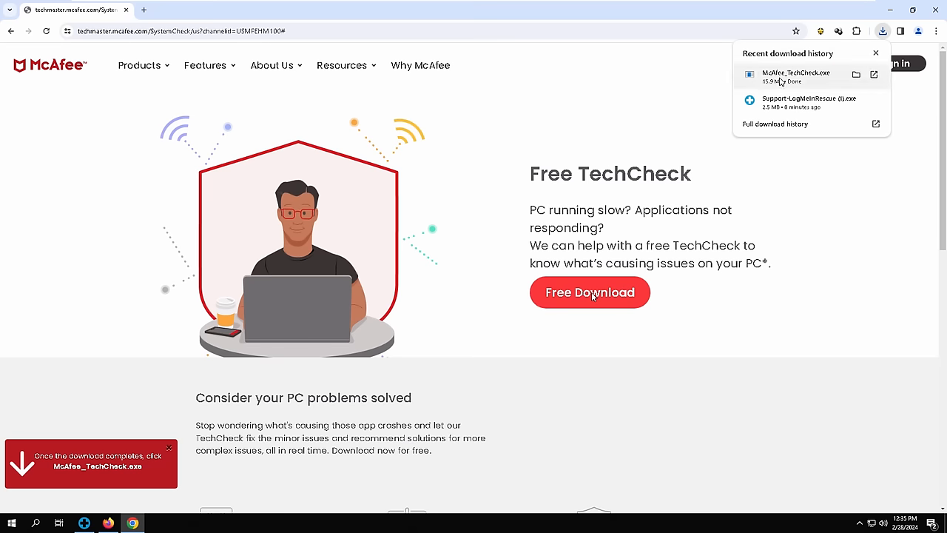
click(872, 54)
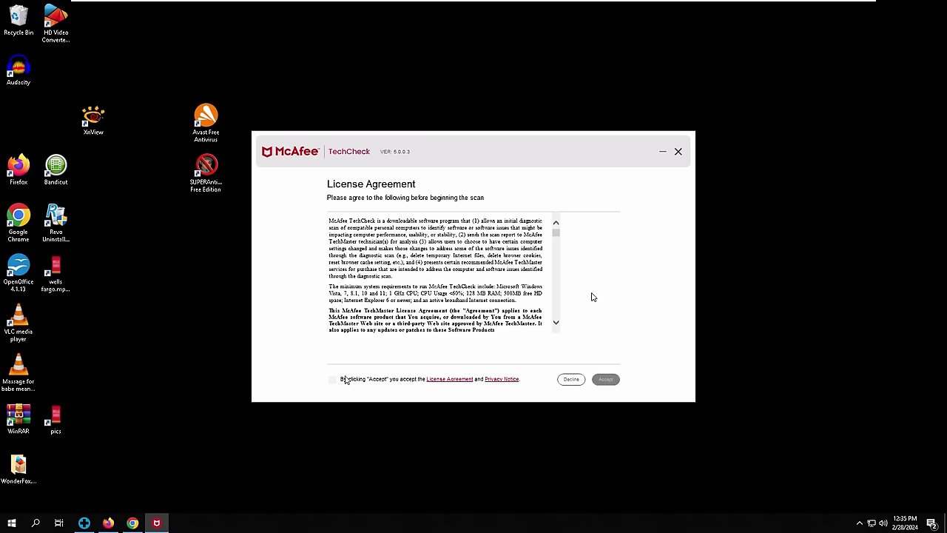
Tick the agreement checkbox on TechCheck's License Agreement screen.
click(605, 378)
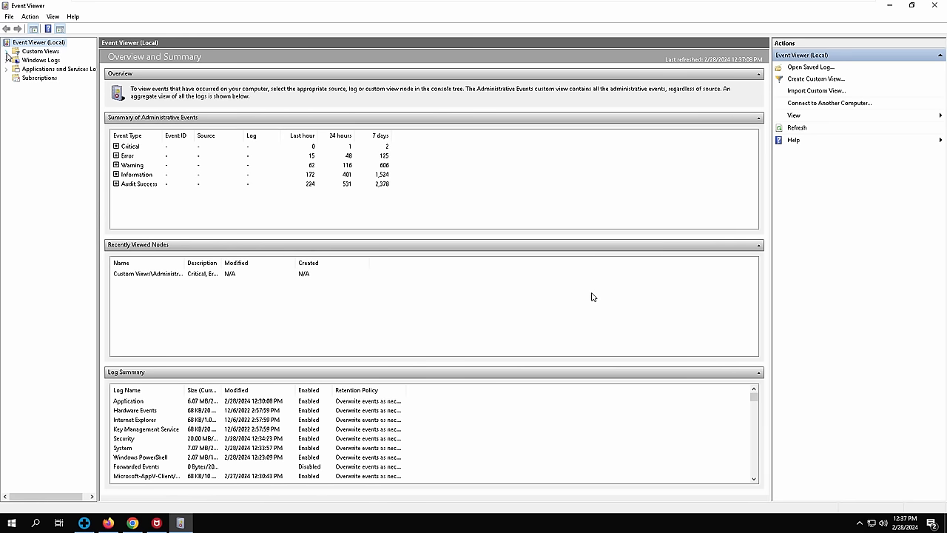
Open Custom Views > Administrative Events and browse the 5,252 events back to February 27.
click(7, 50)
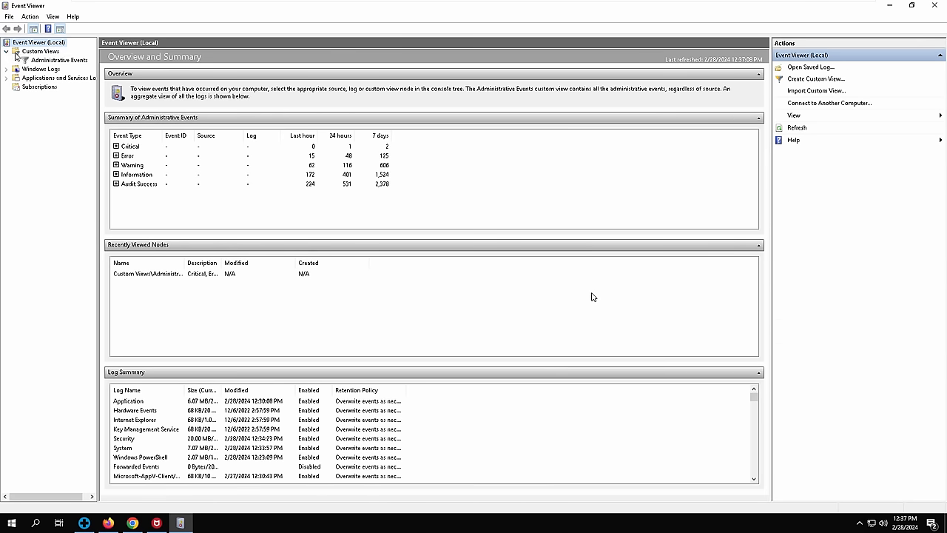
click(59, 58)
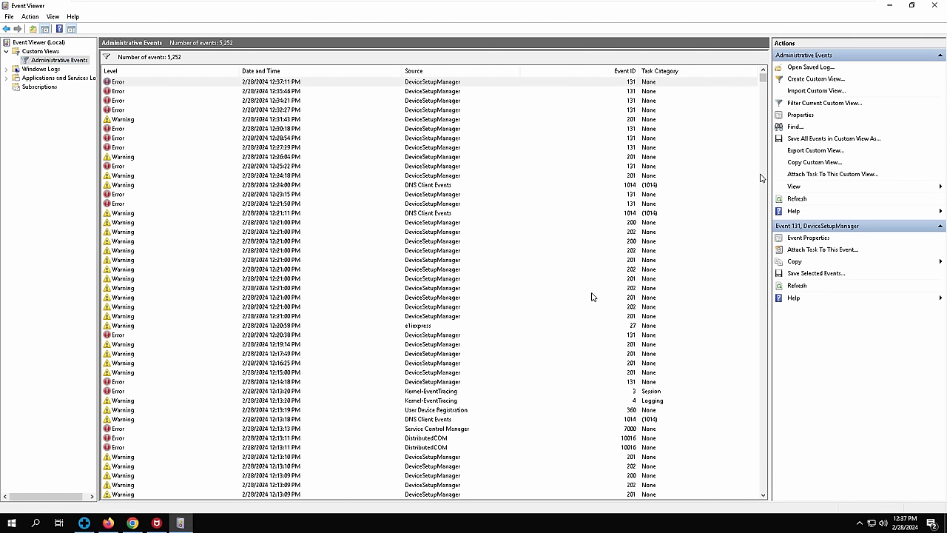
mouse_move(554, 370)
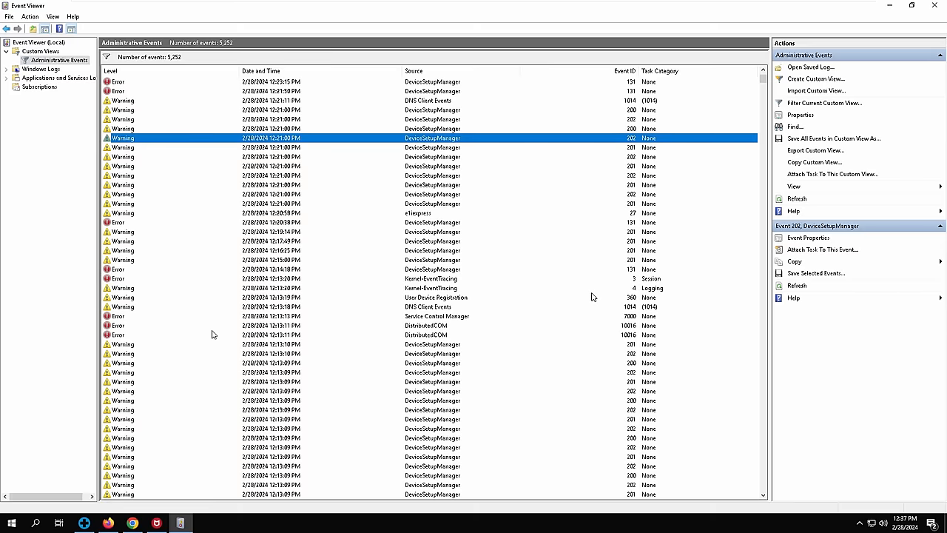
scroll(down, 3)
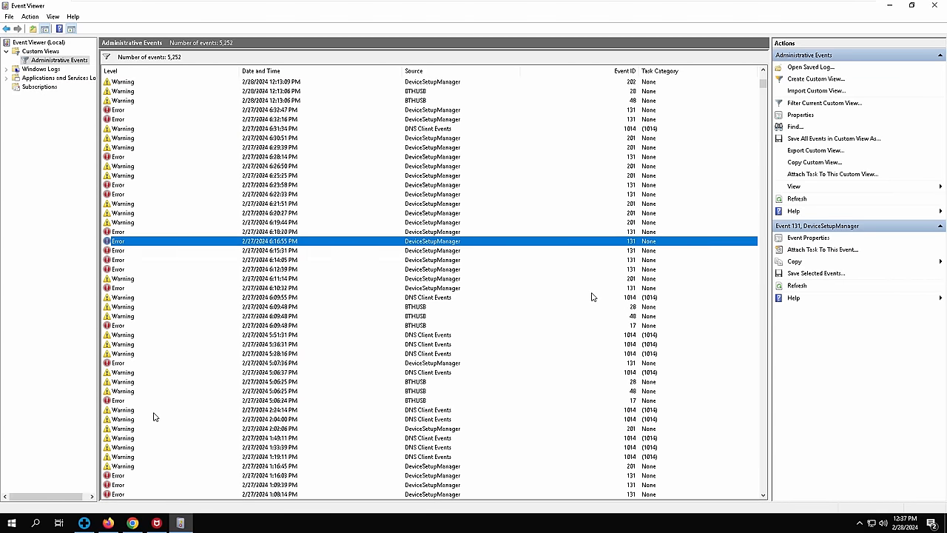
scroll(down, 3)
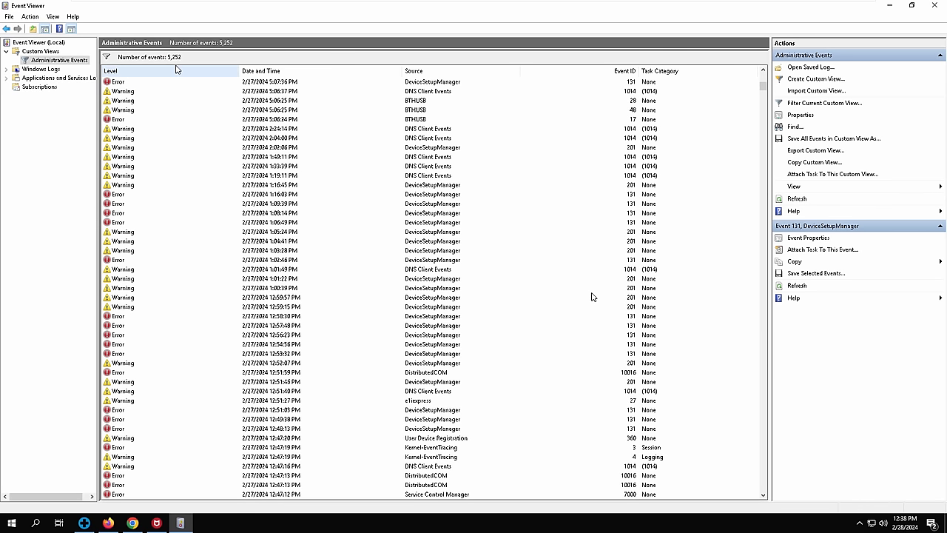
mouse_move(182, 68)
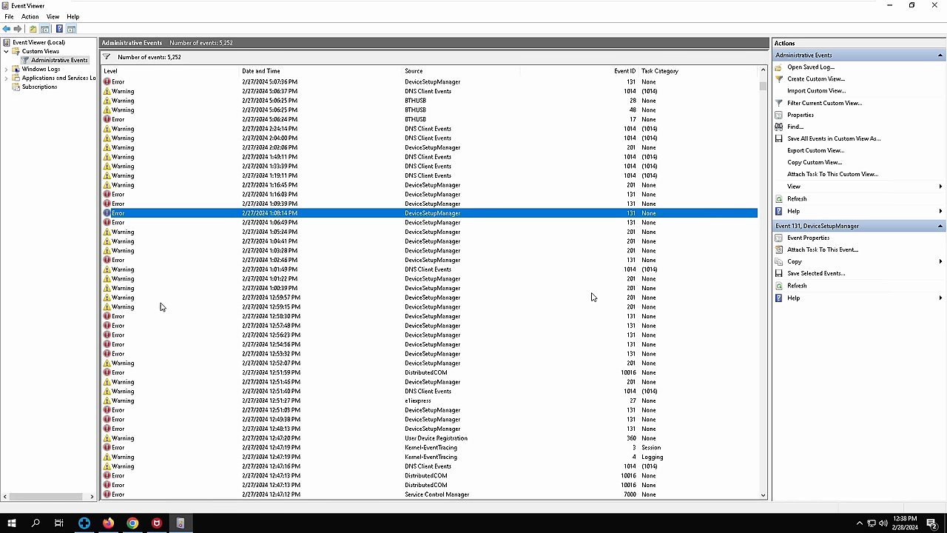
scroll(down, 3)
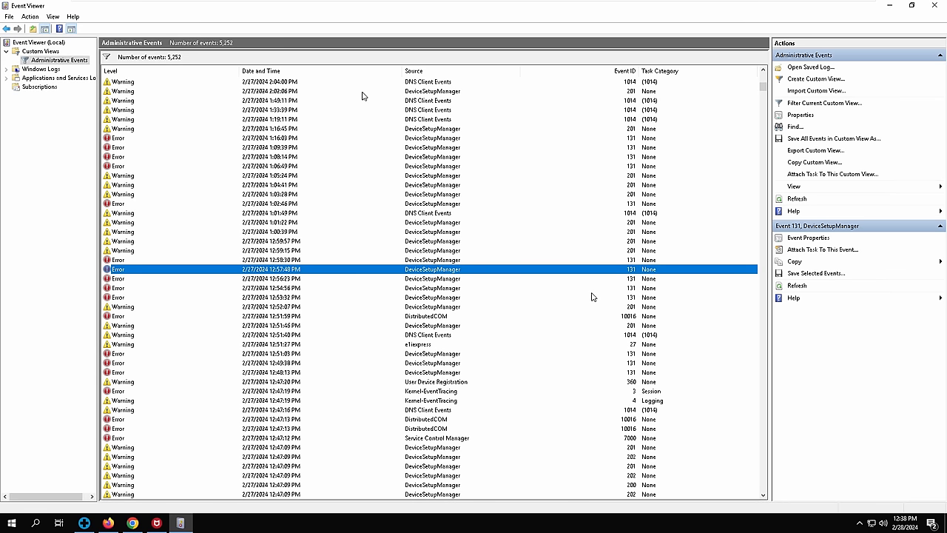
mouse_move(341, 237)
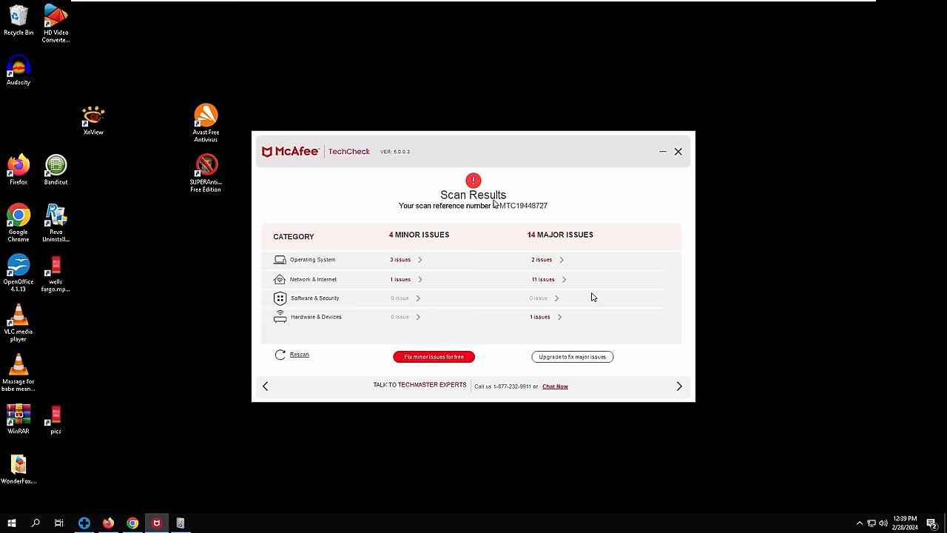
mouse_move(496, 143)
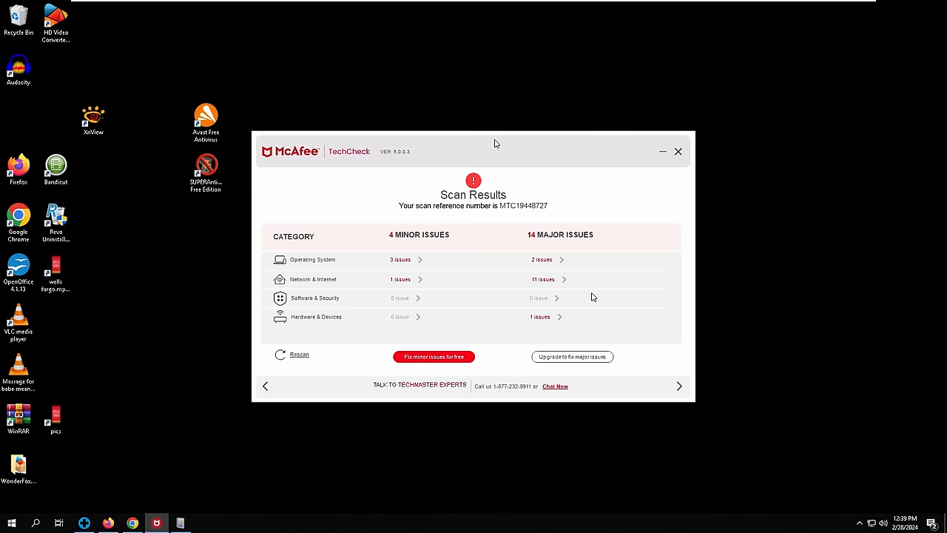
drag(495, 151, 447, 133)
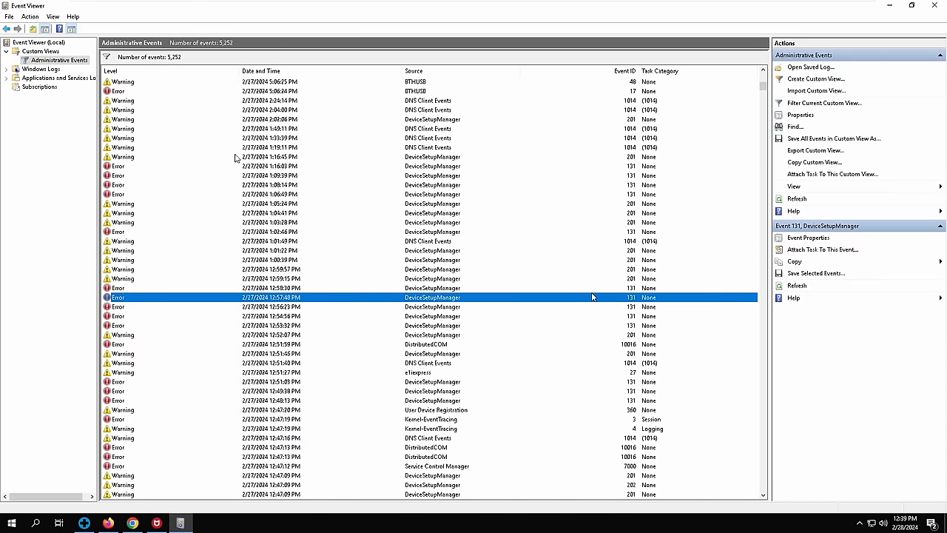
mouse_move(150, 297)
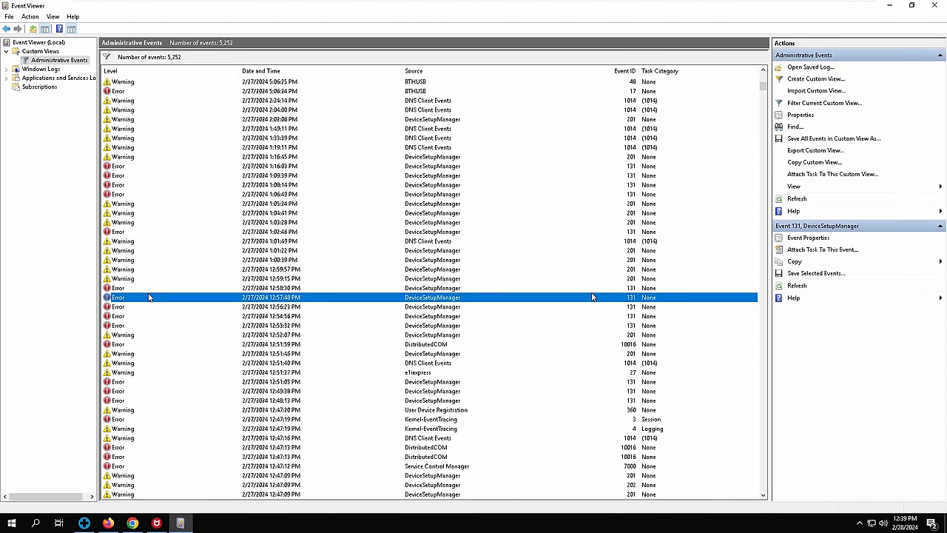
click(148, 287)
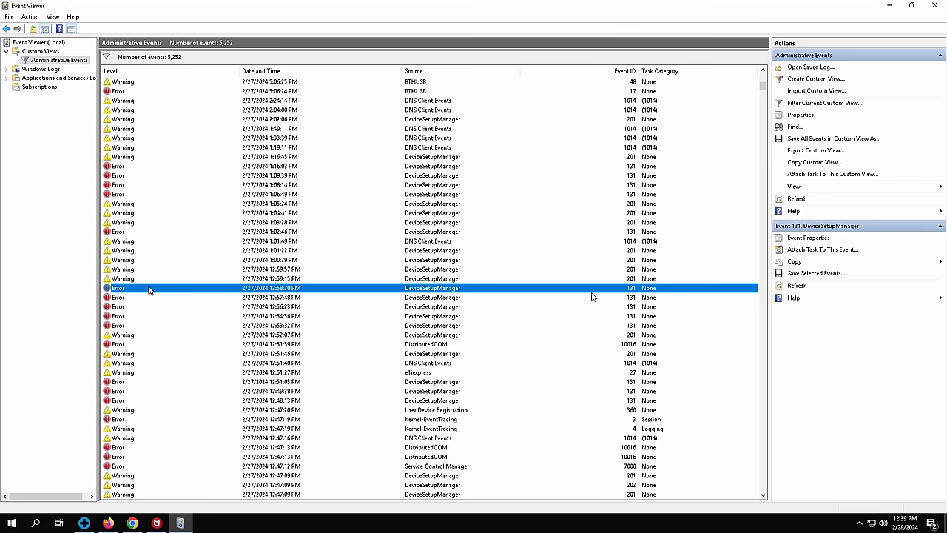
scroll(down, 3)
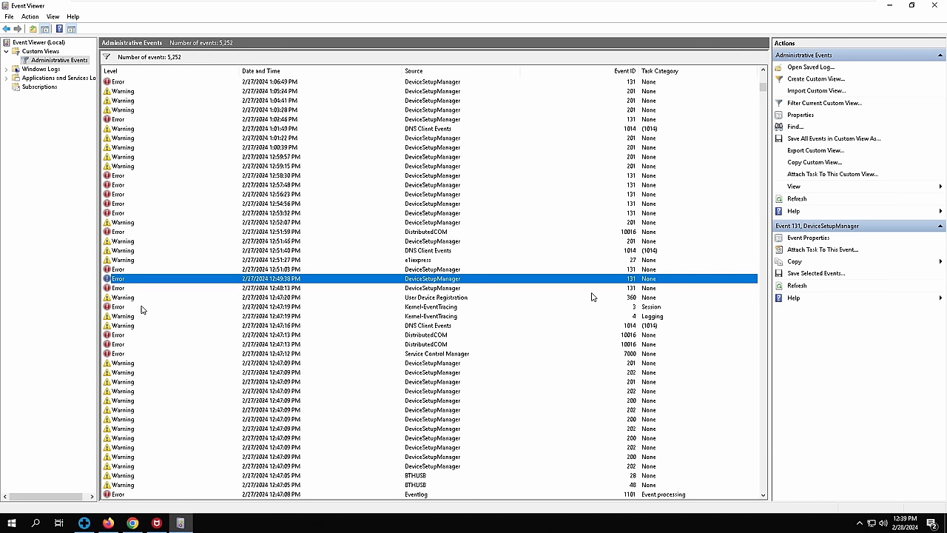
mouse_move(519, 4)
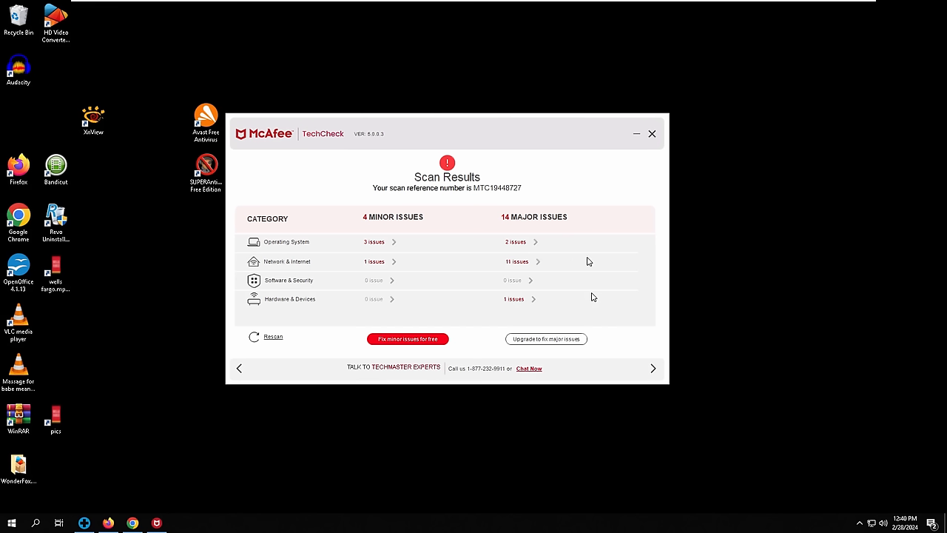
mouse_move(652, 134)
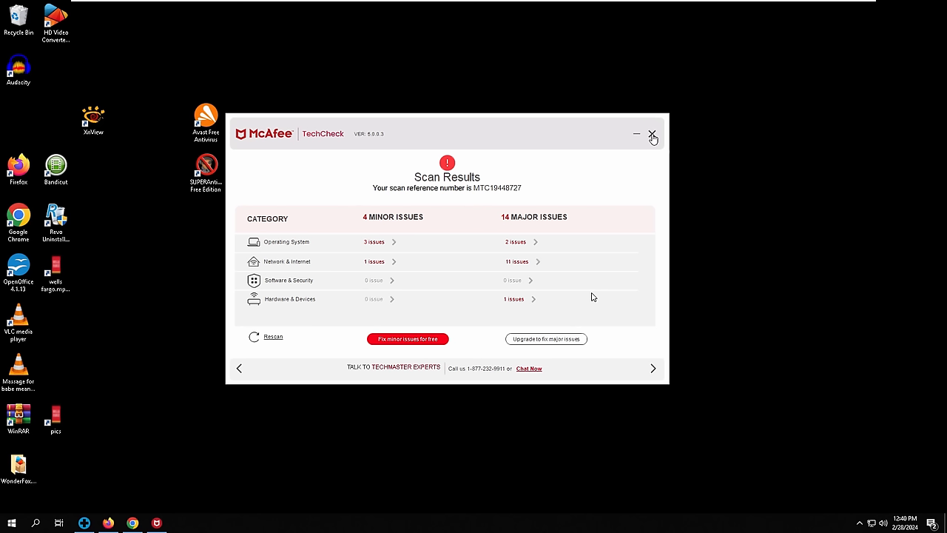
mouse_move(659, 139)
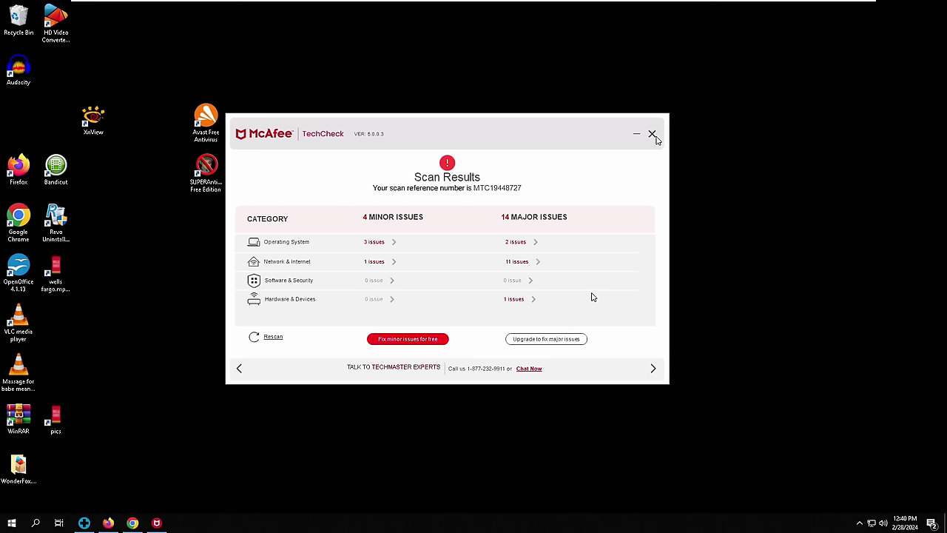
mouse_move(654, 139)
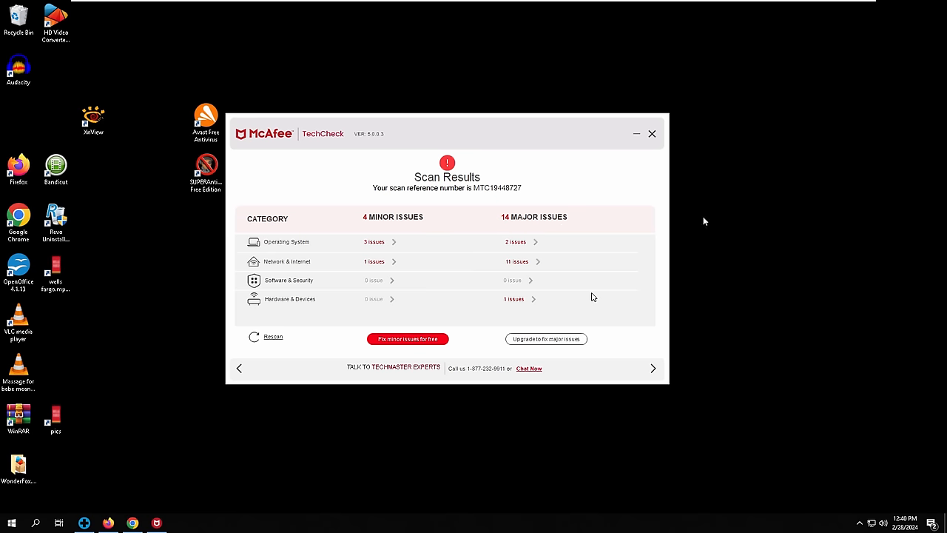
Review TechCheck's 4 minor and 14 major issues and switch windows from the taskbar.
click(857, 522)
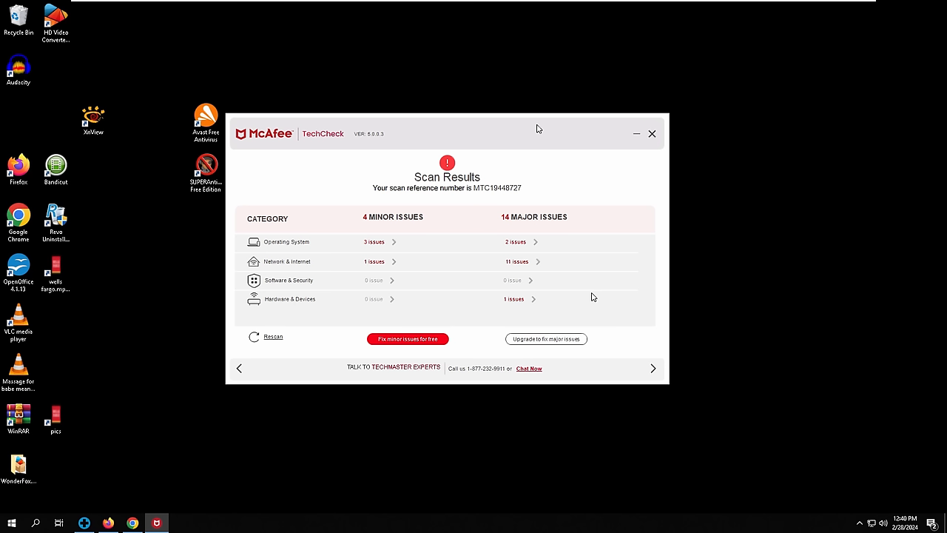
mouse_move(446, 123)
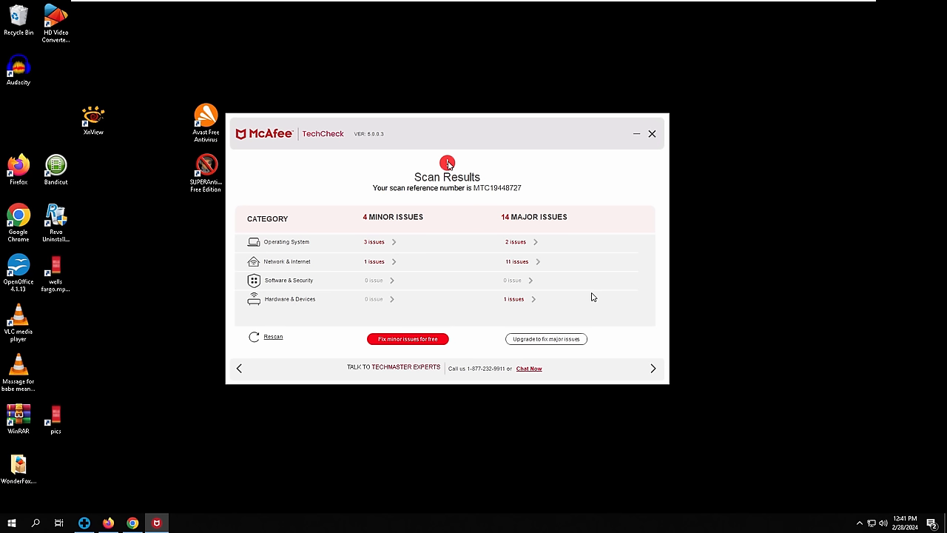
mouse_move(487, 177)
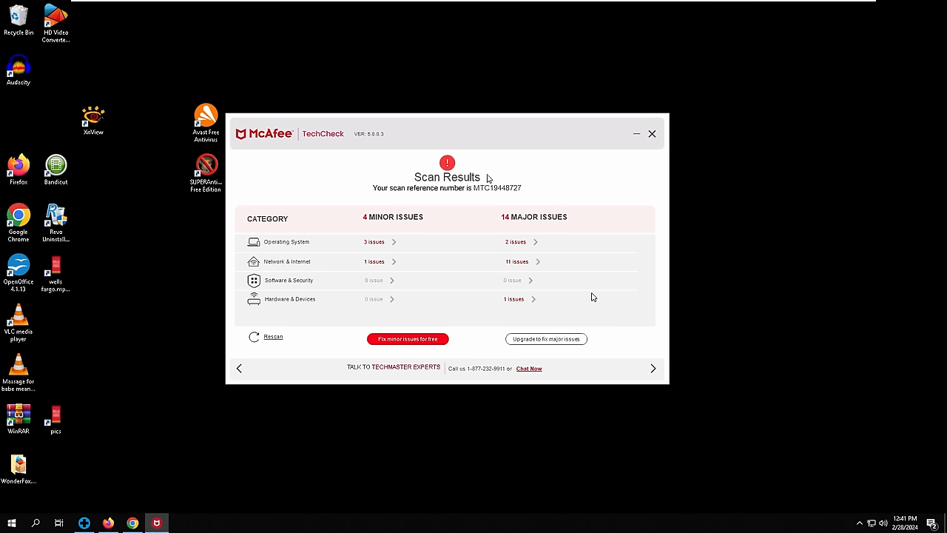
mouse_move(502, 5)
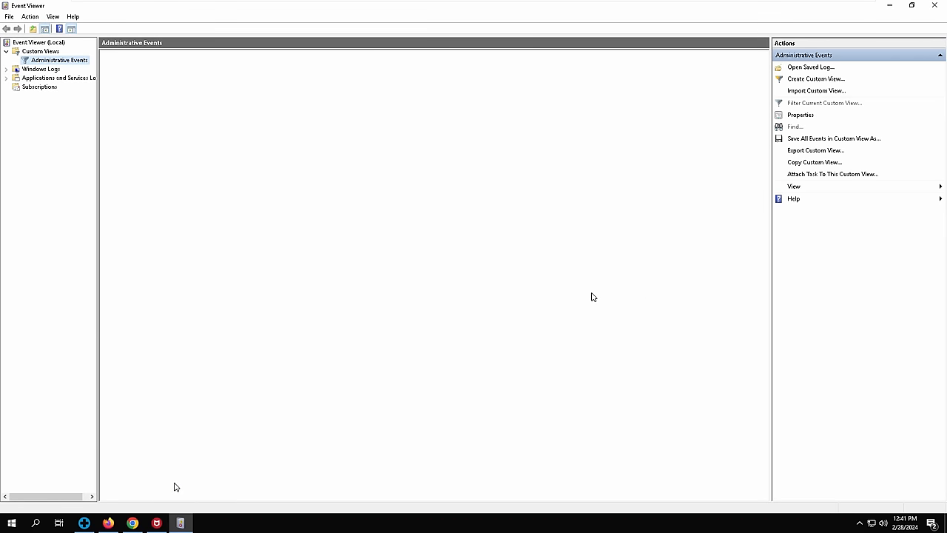
mouse_move(199, 405)
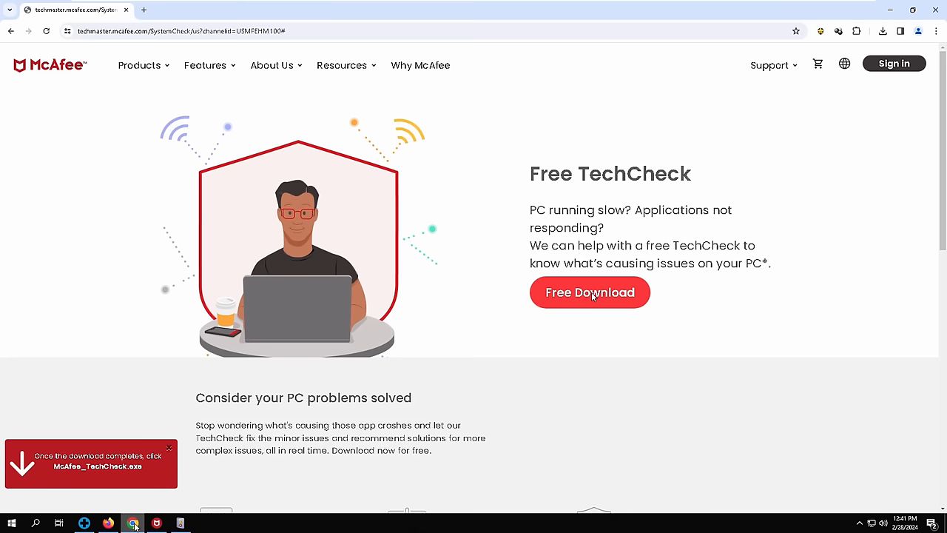
Select Chrome's address bar to replace the Free TechCheck page with google.com.
click(207, 31)
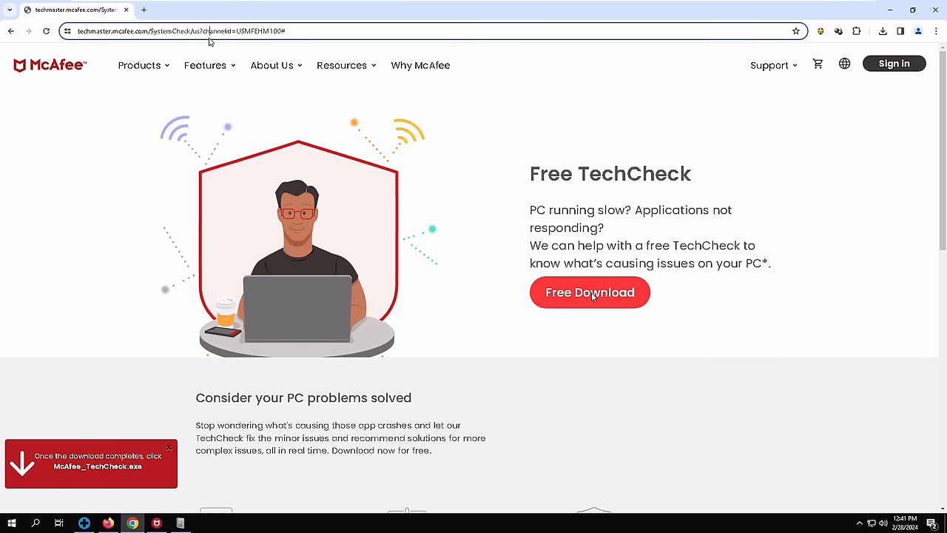
click(207, 30)
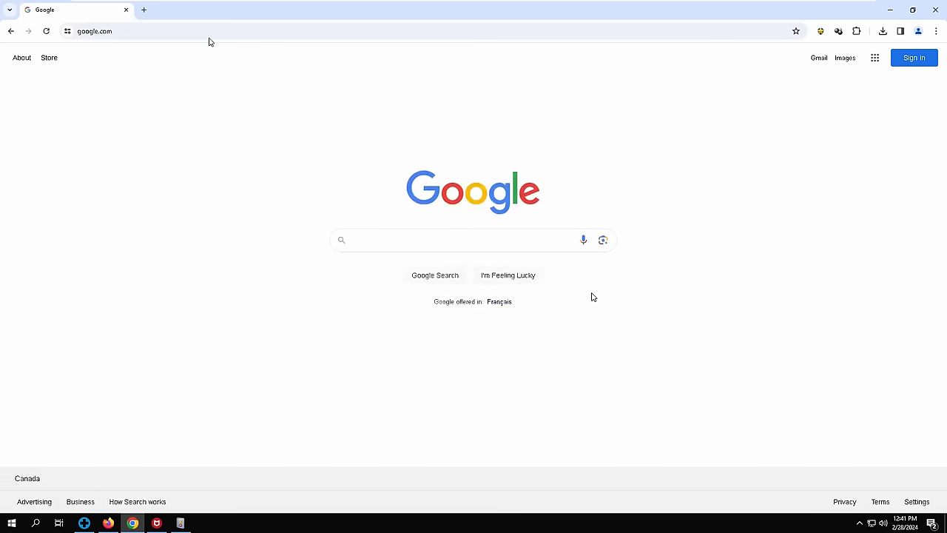
Search Google for 'trojan horse virus', highlight its definition, then close TechCheck's results.
text(trojan)
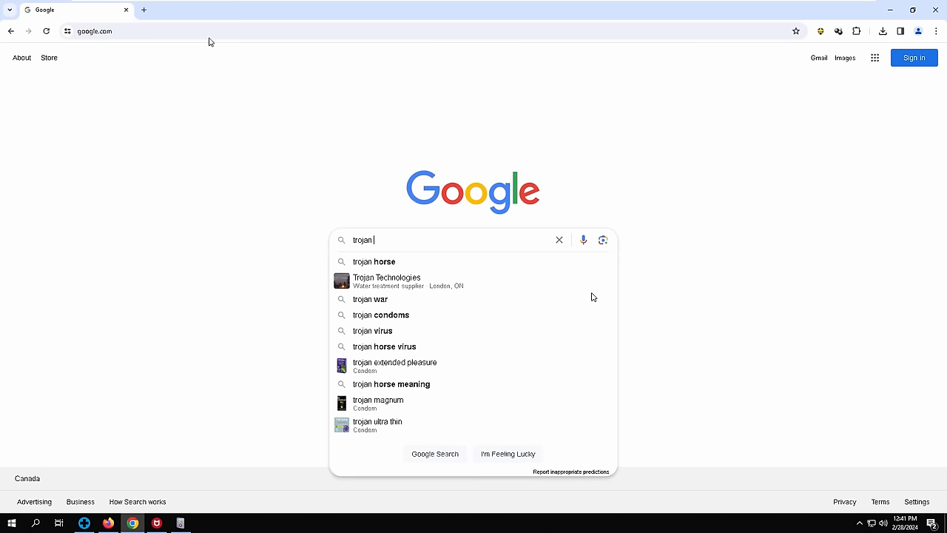
click(373, 261)
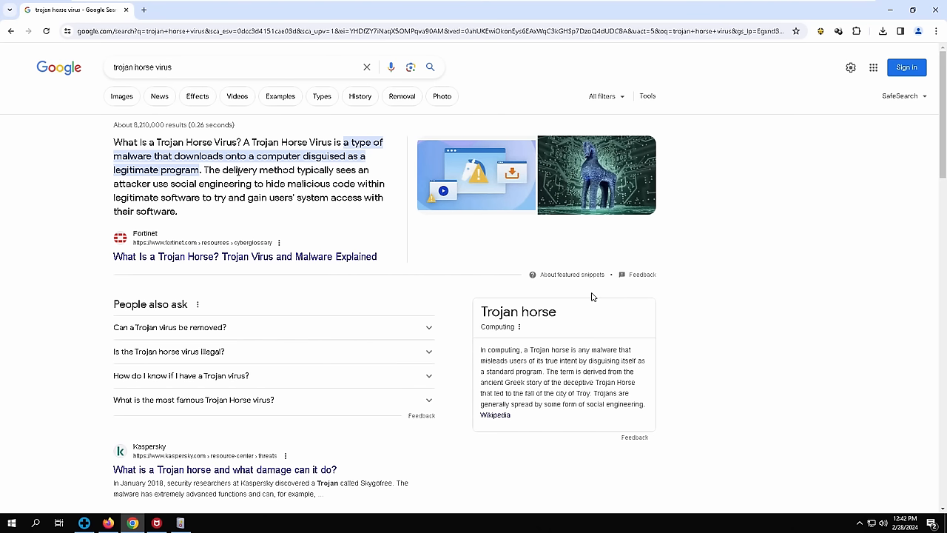
drag(113, 141, 178, 211)
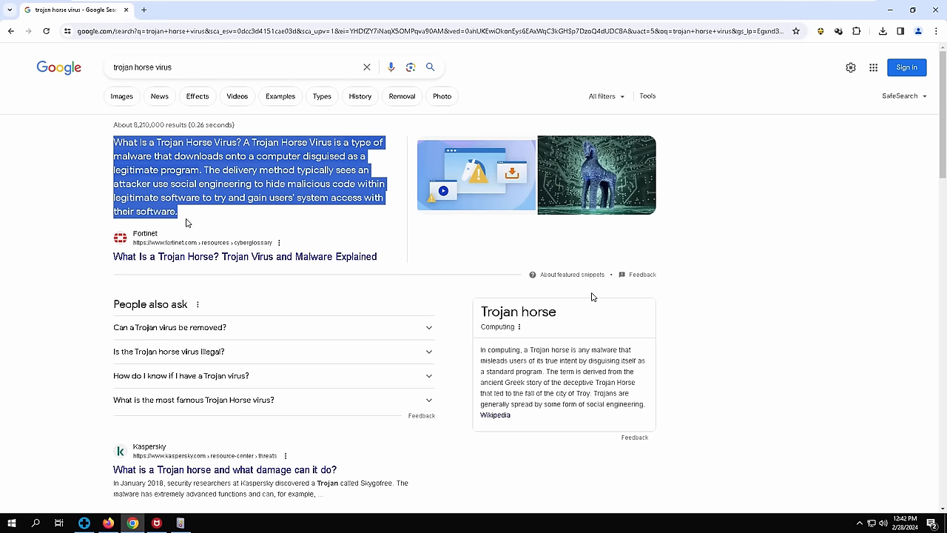
mouse_move(191, 220)
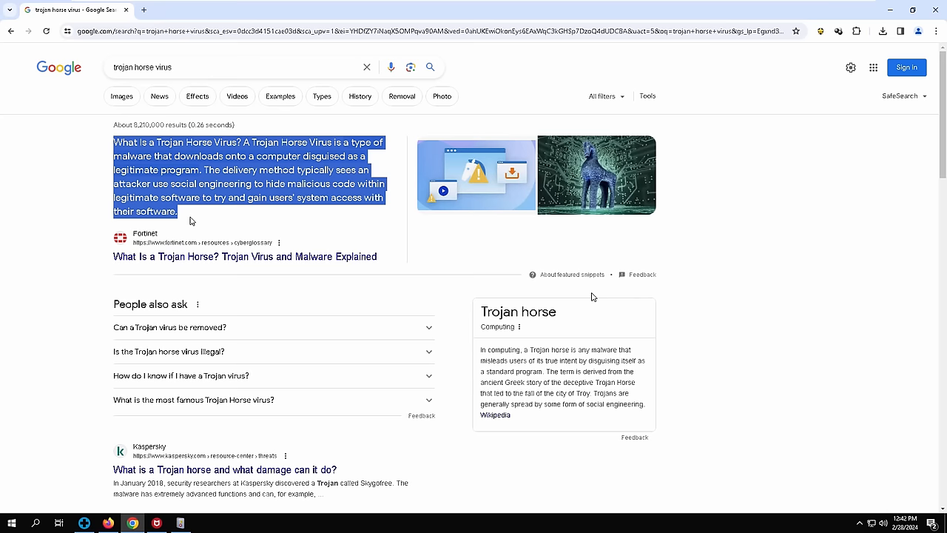
mouse_move(816, 177)
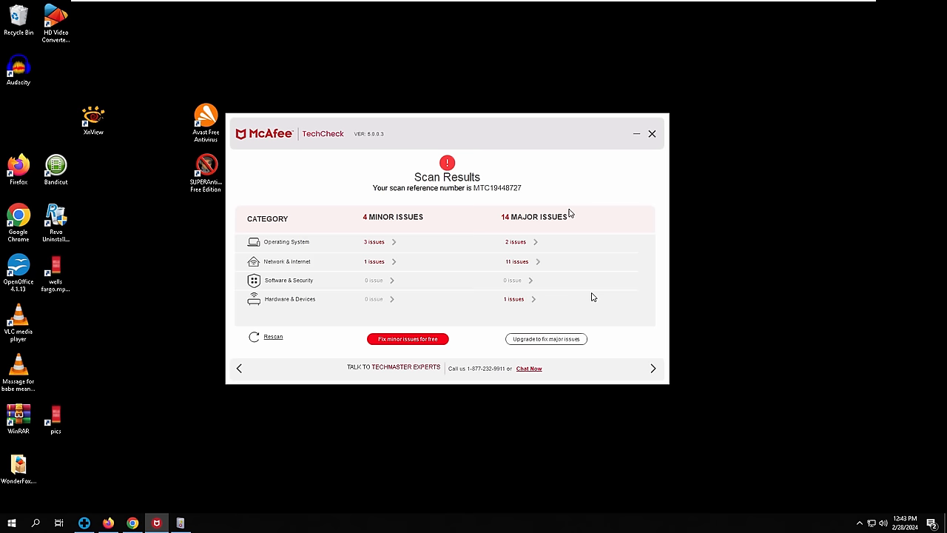
mouse_move(651, 117)
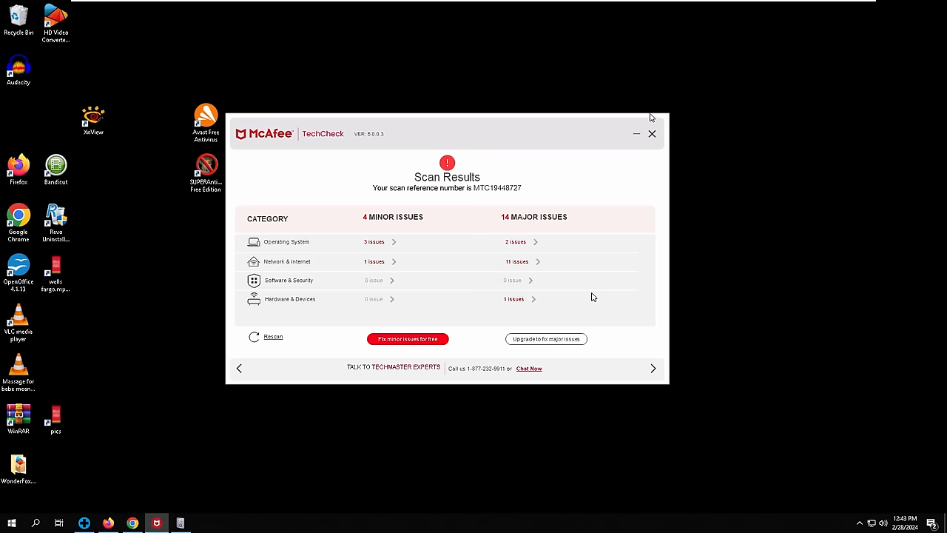
mouse_move(651, 134)
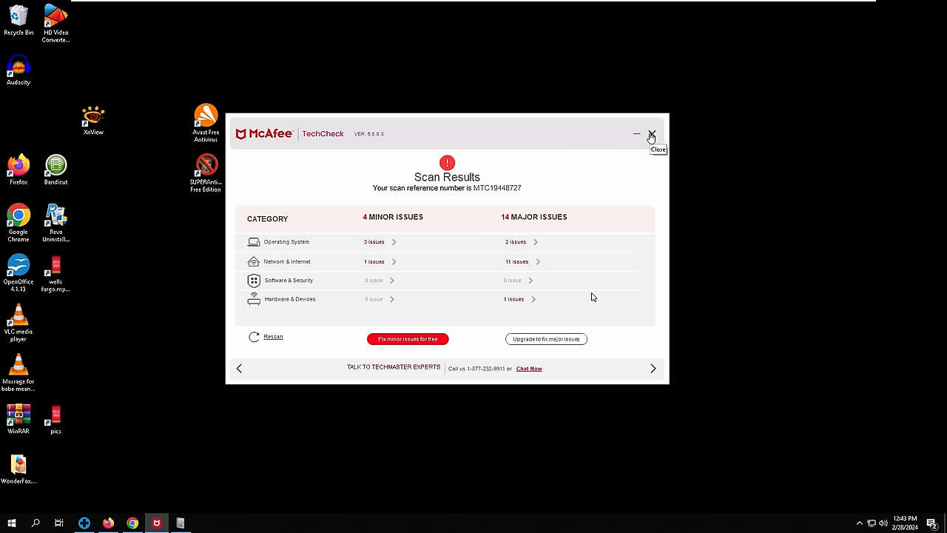
click(651, 134)
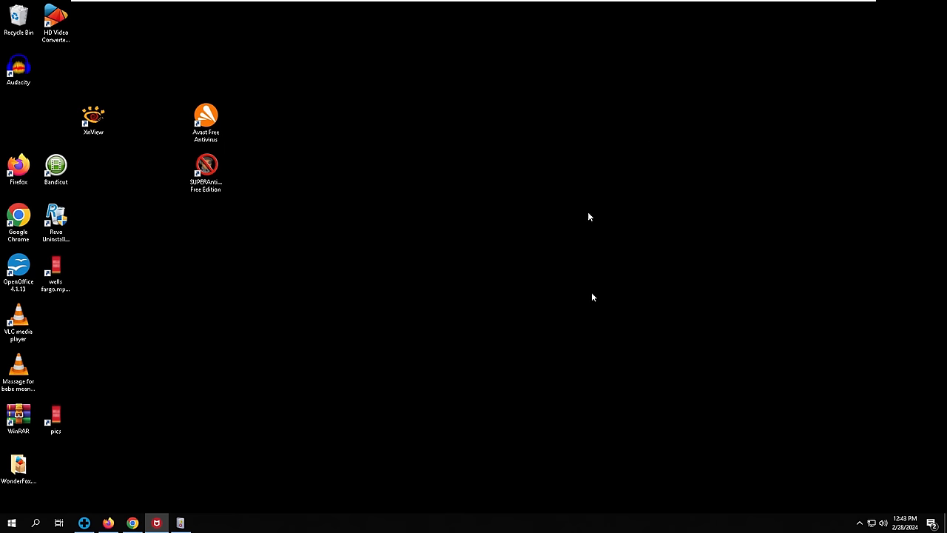
mouse_move(195, 509)
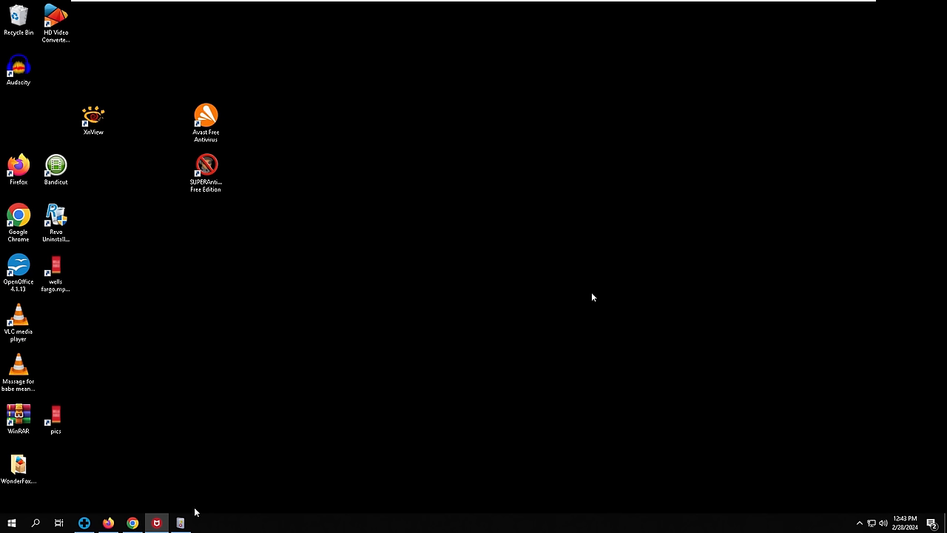